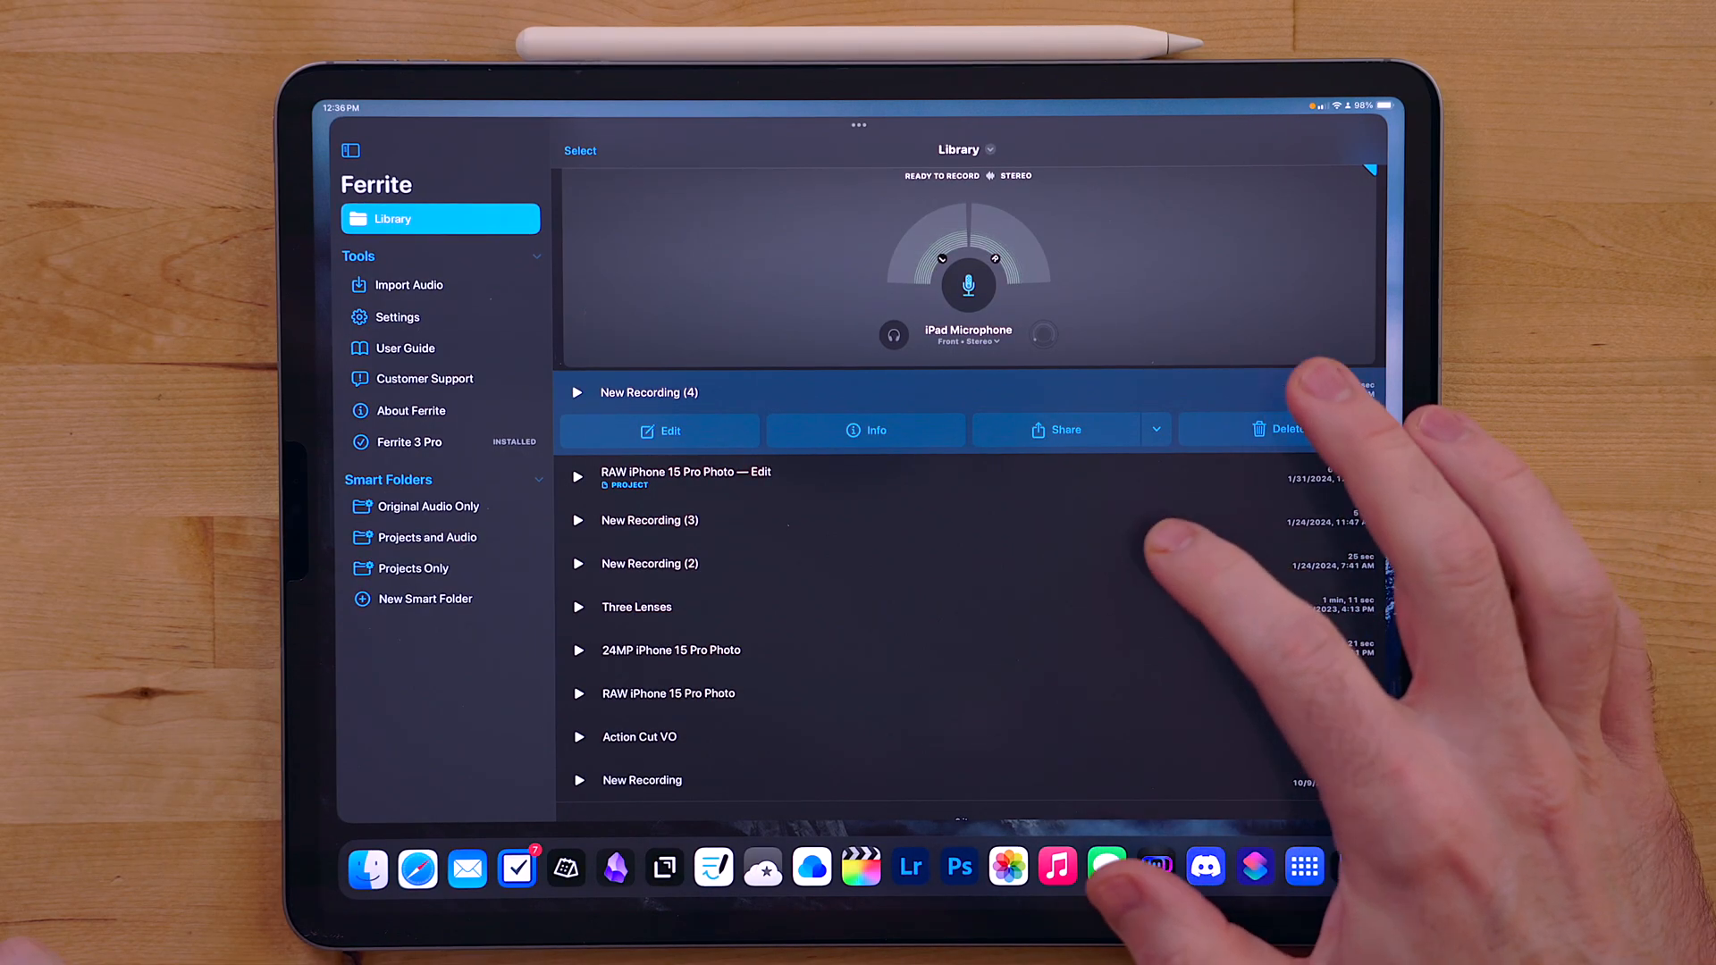
Step: Open the RAW iPhone 15 Pro Photo edit project, then return to the recordings library
left_click(684, 472)
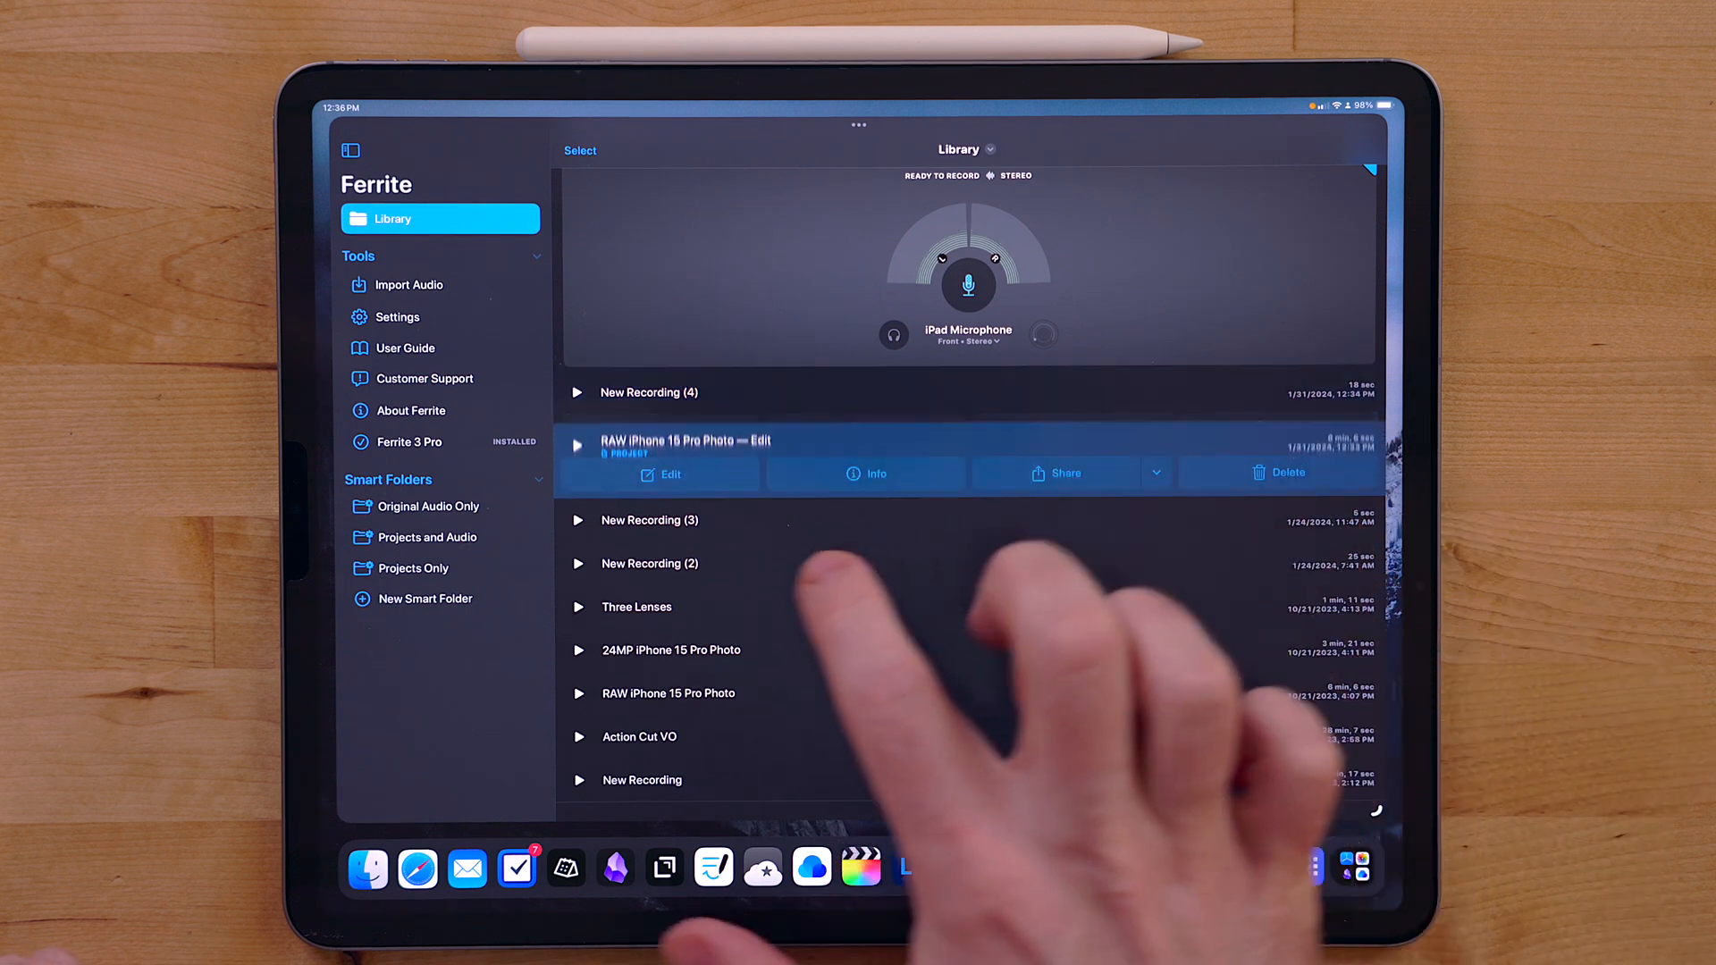
left_click(669, 472)
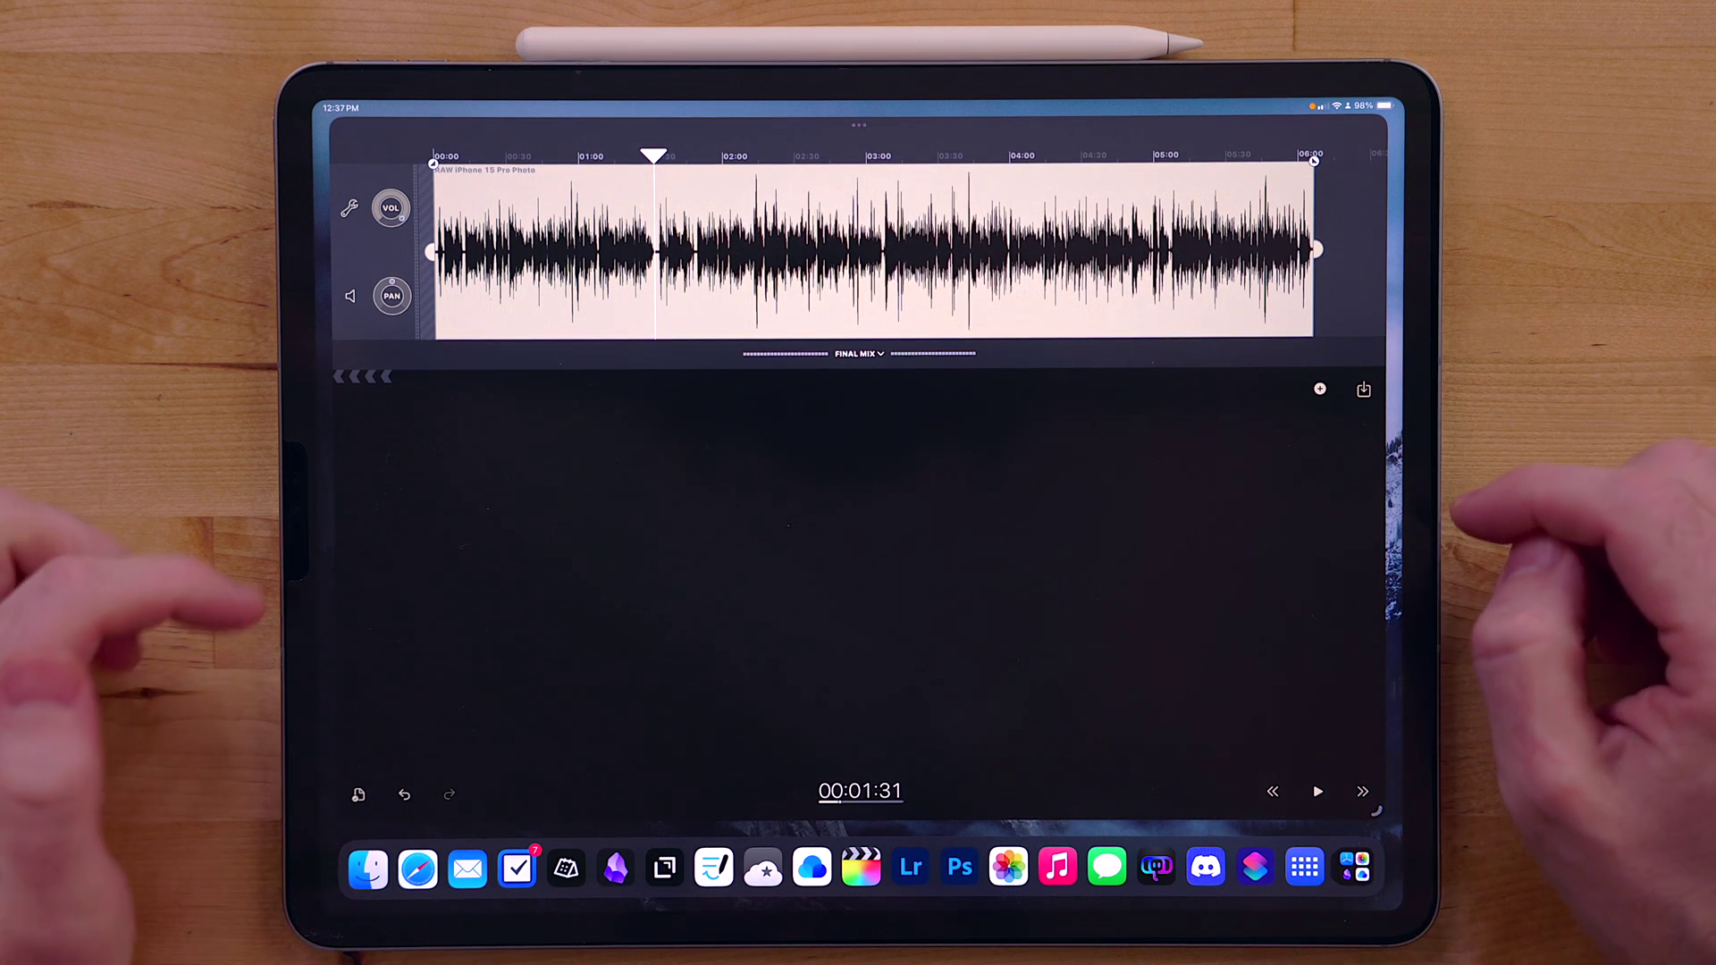
left_click(1317, 791)
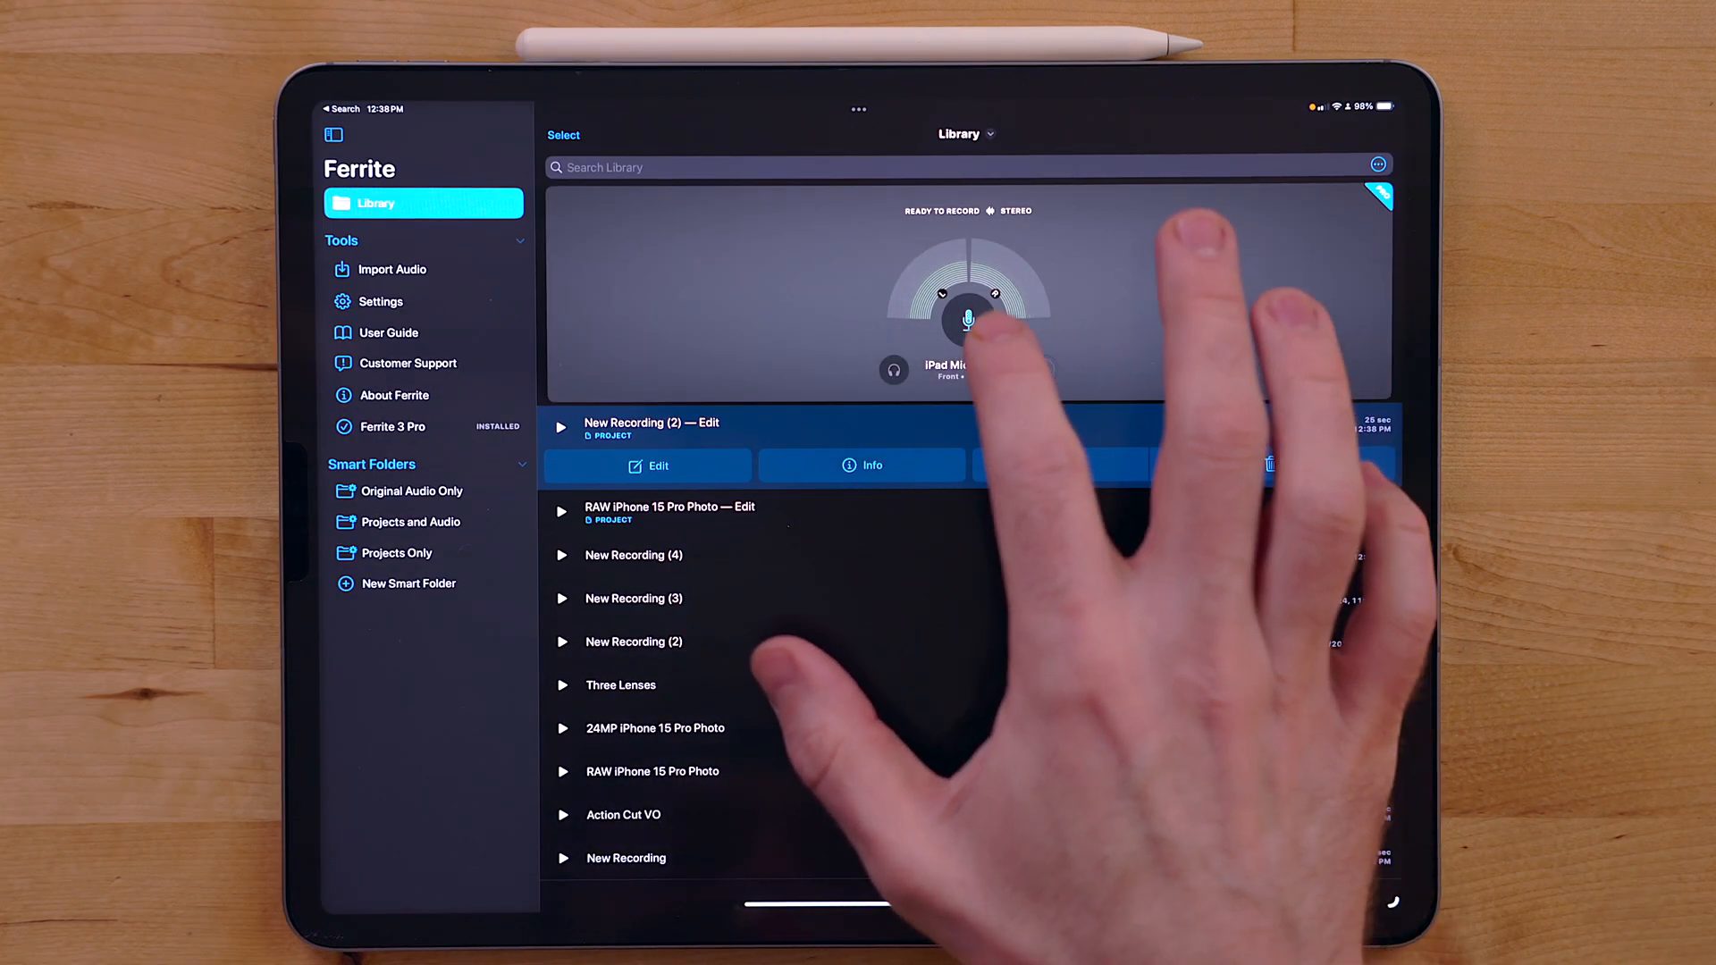
Step: Show Ferrite's Editing preferences page from the app settings
left_click(967, 318)
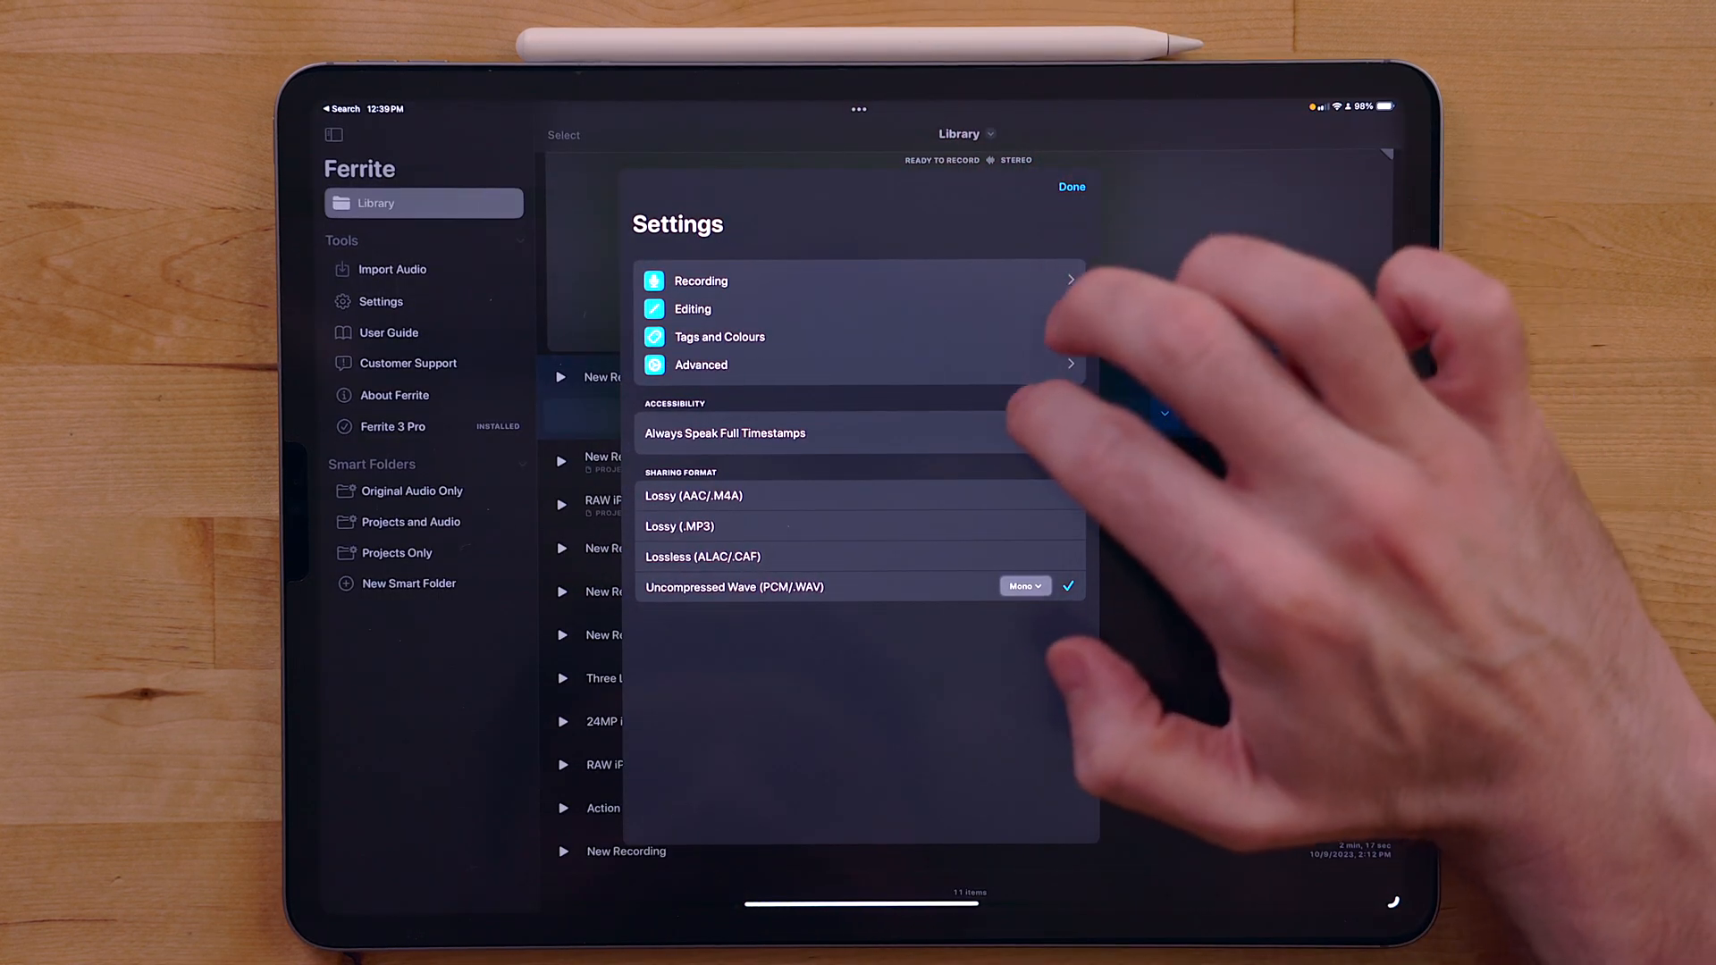
left_click(694, 309)
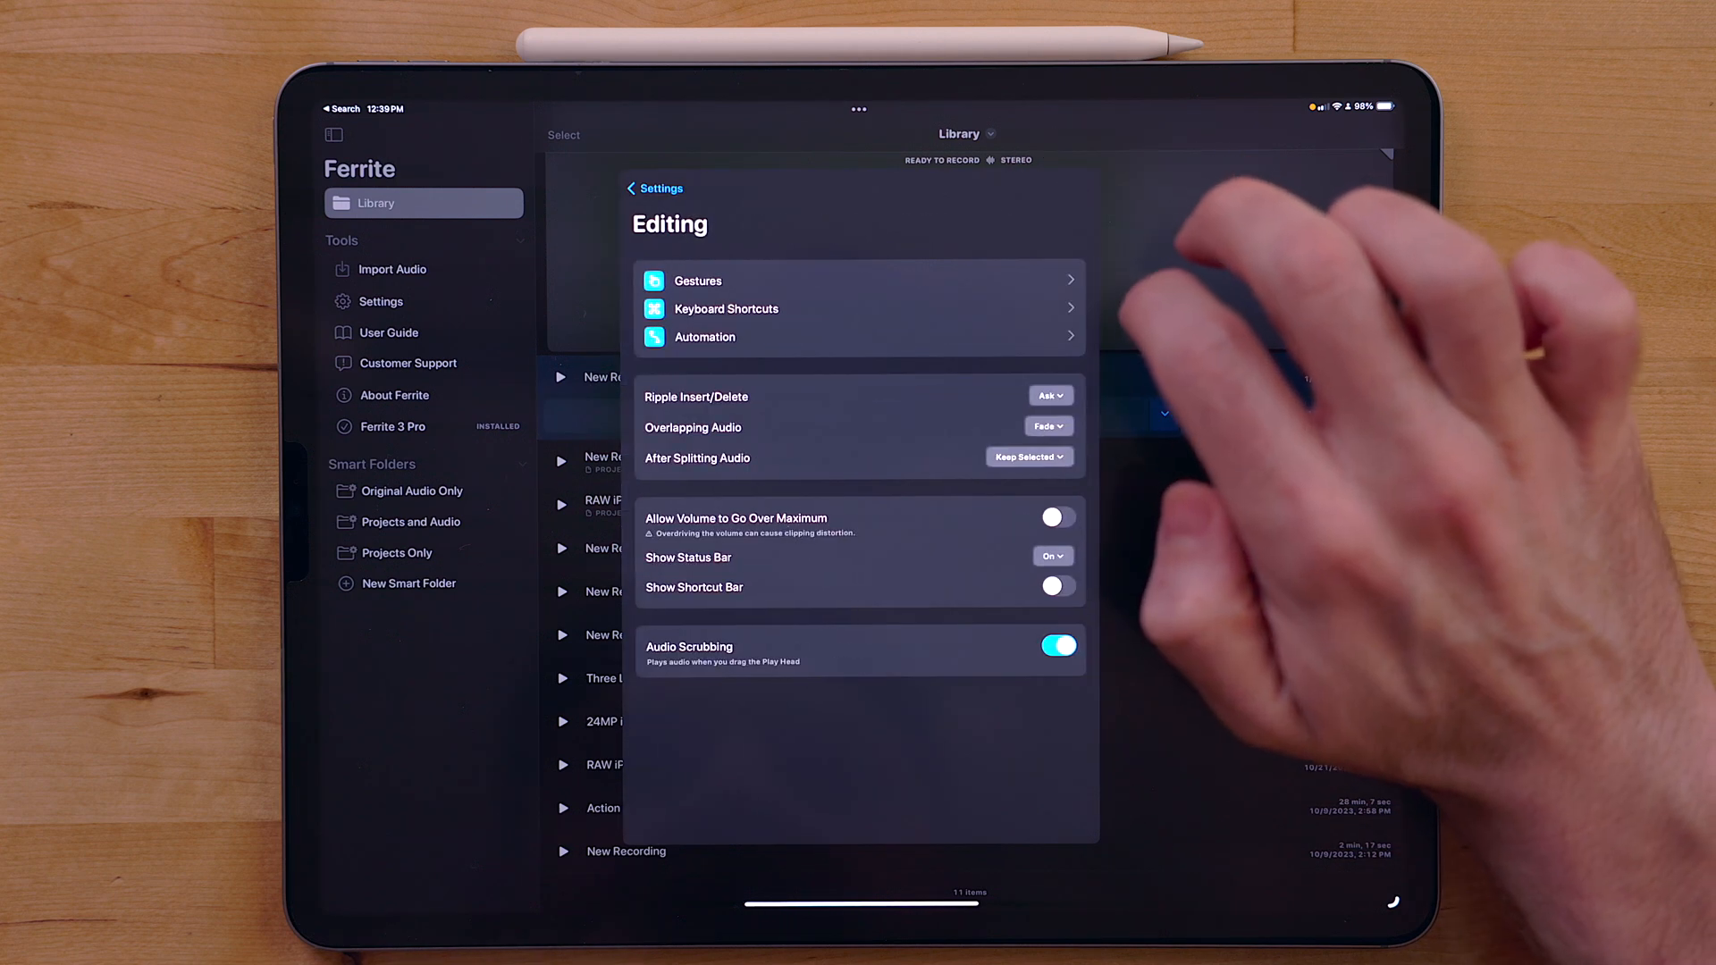
mouse_move(1258, 438)
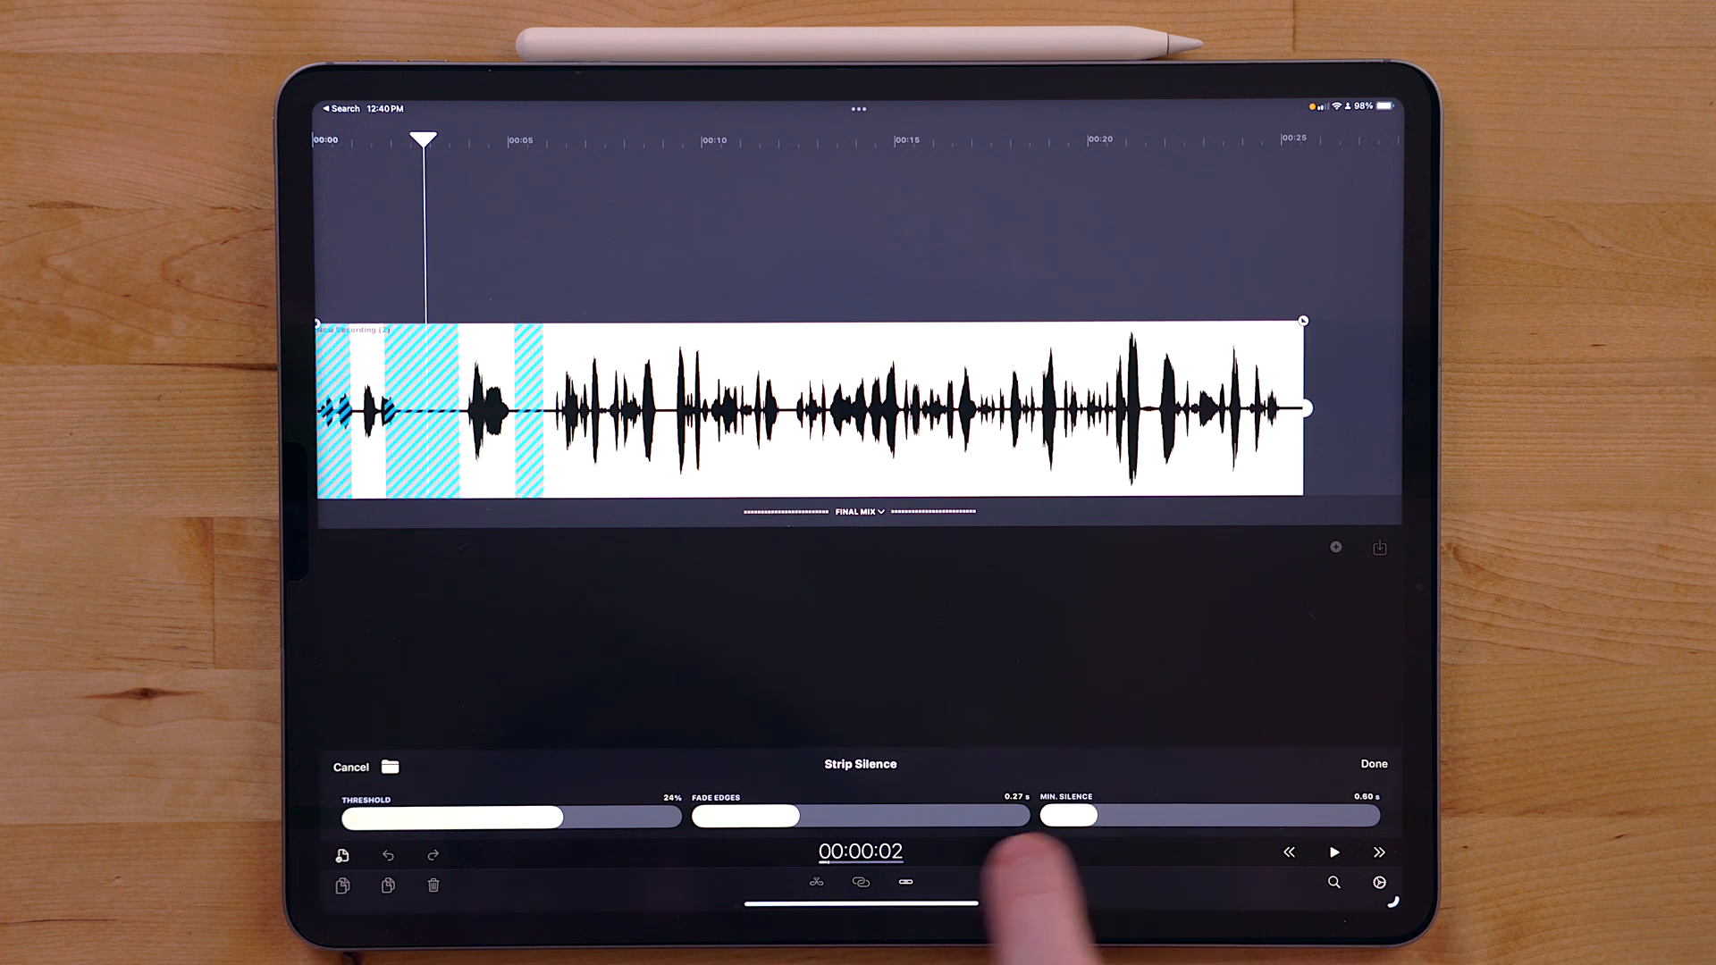
Step: Apply Strip Silence, then Tighten Audio at about 85% to close the gaps between clips
left_click(1372, 764)
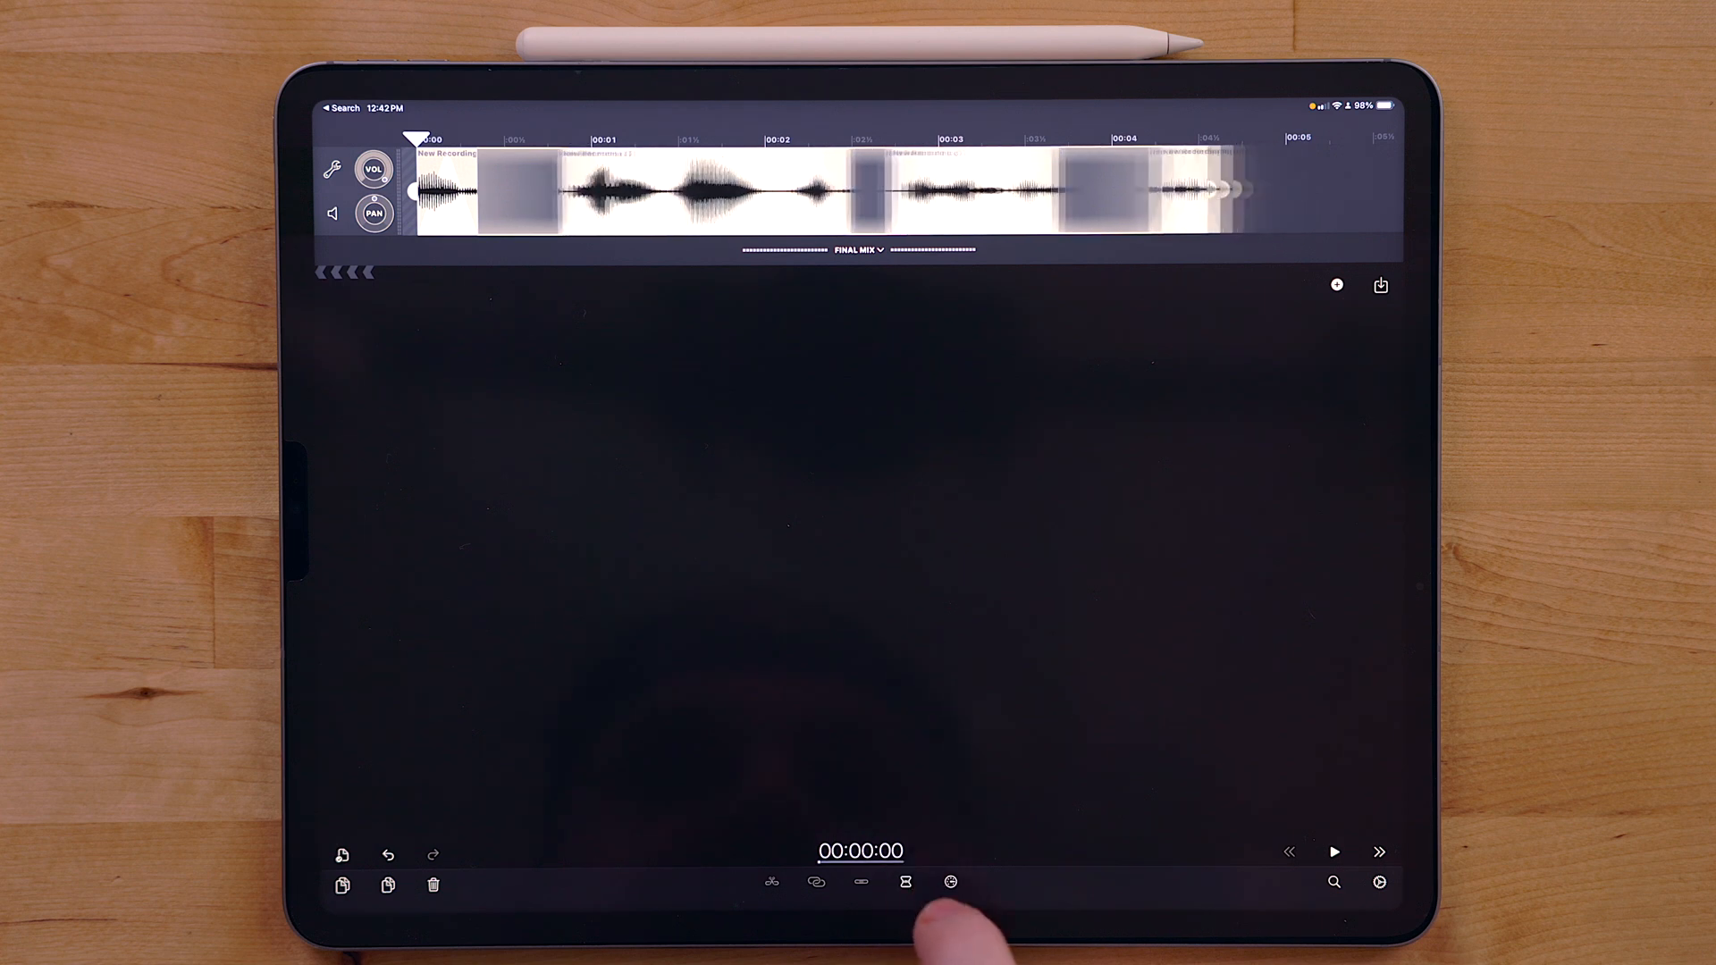
left_click(905, 881)
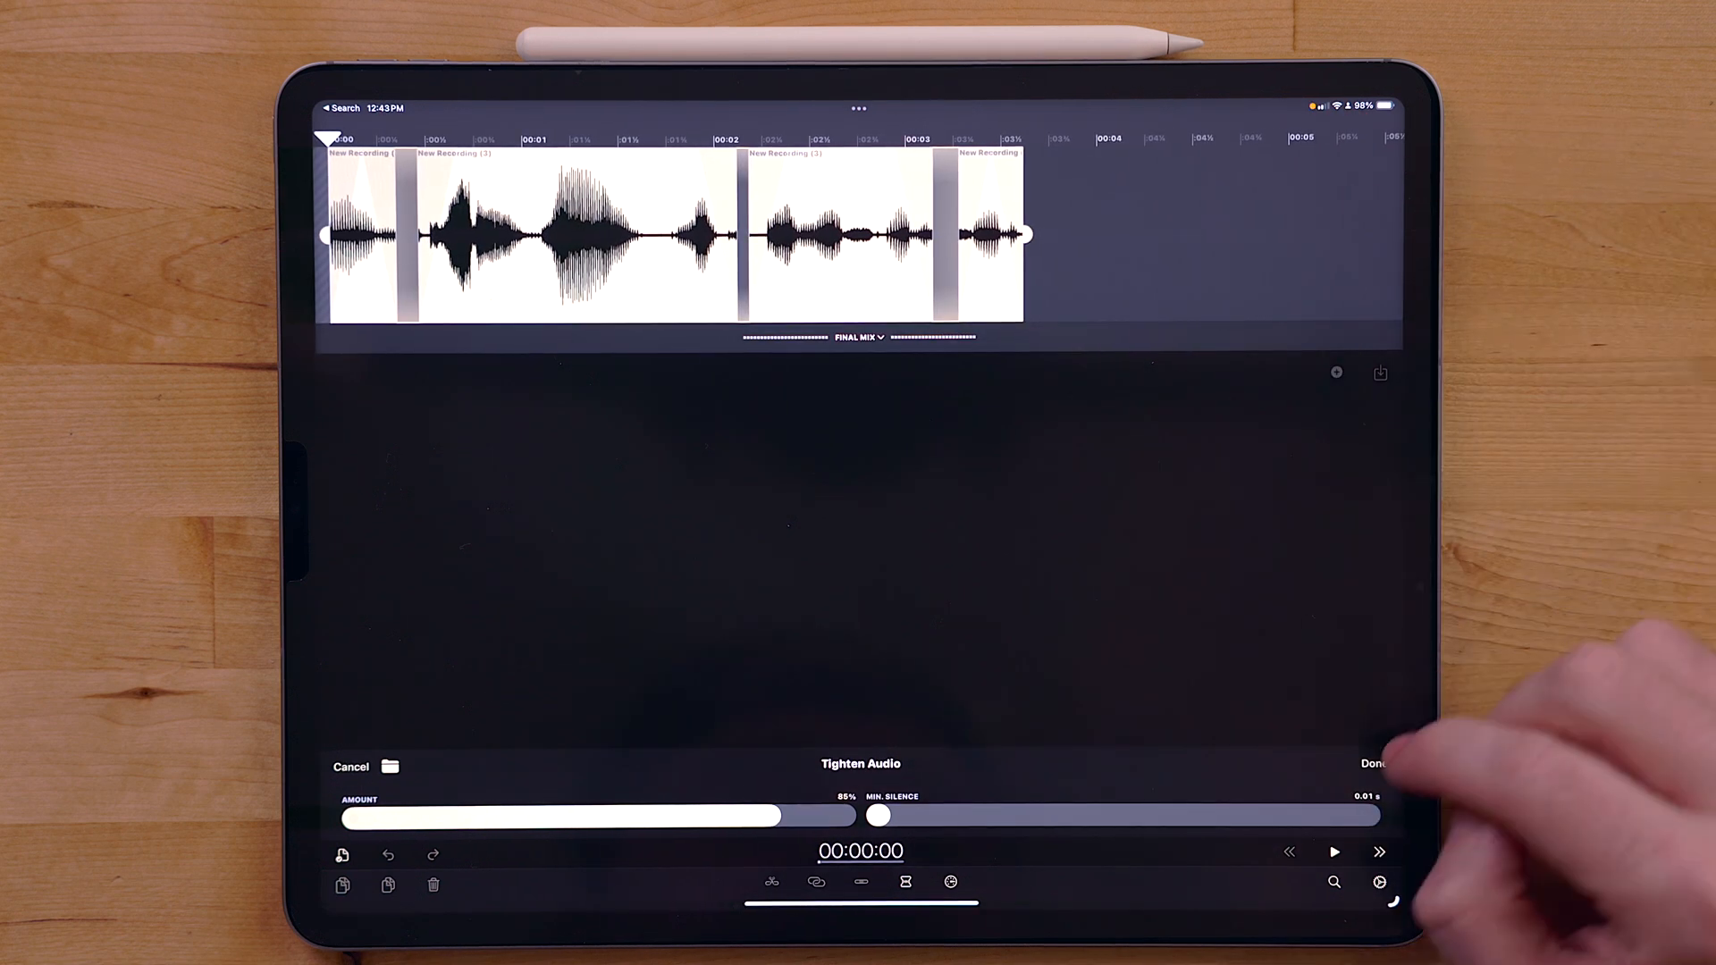
left_click(1372, 763)
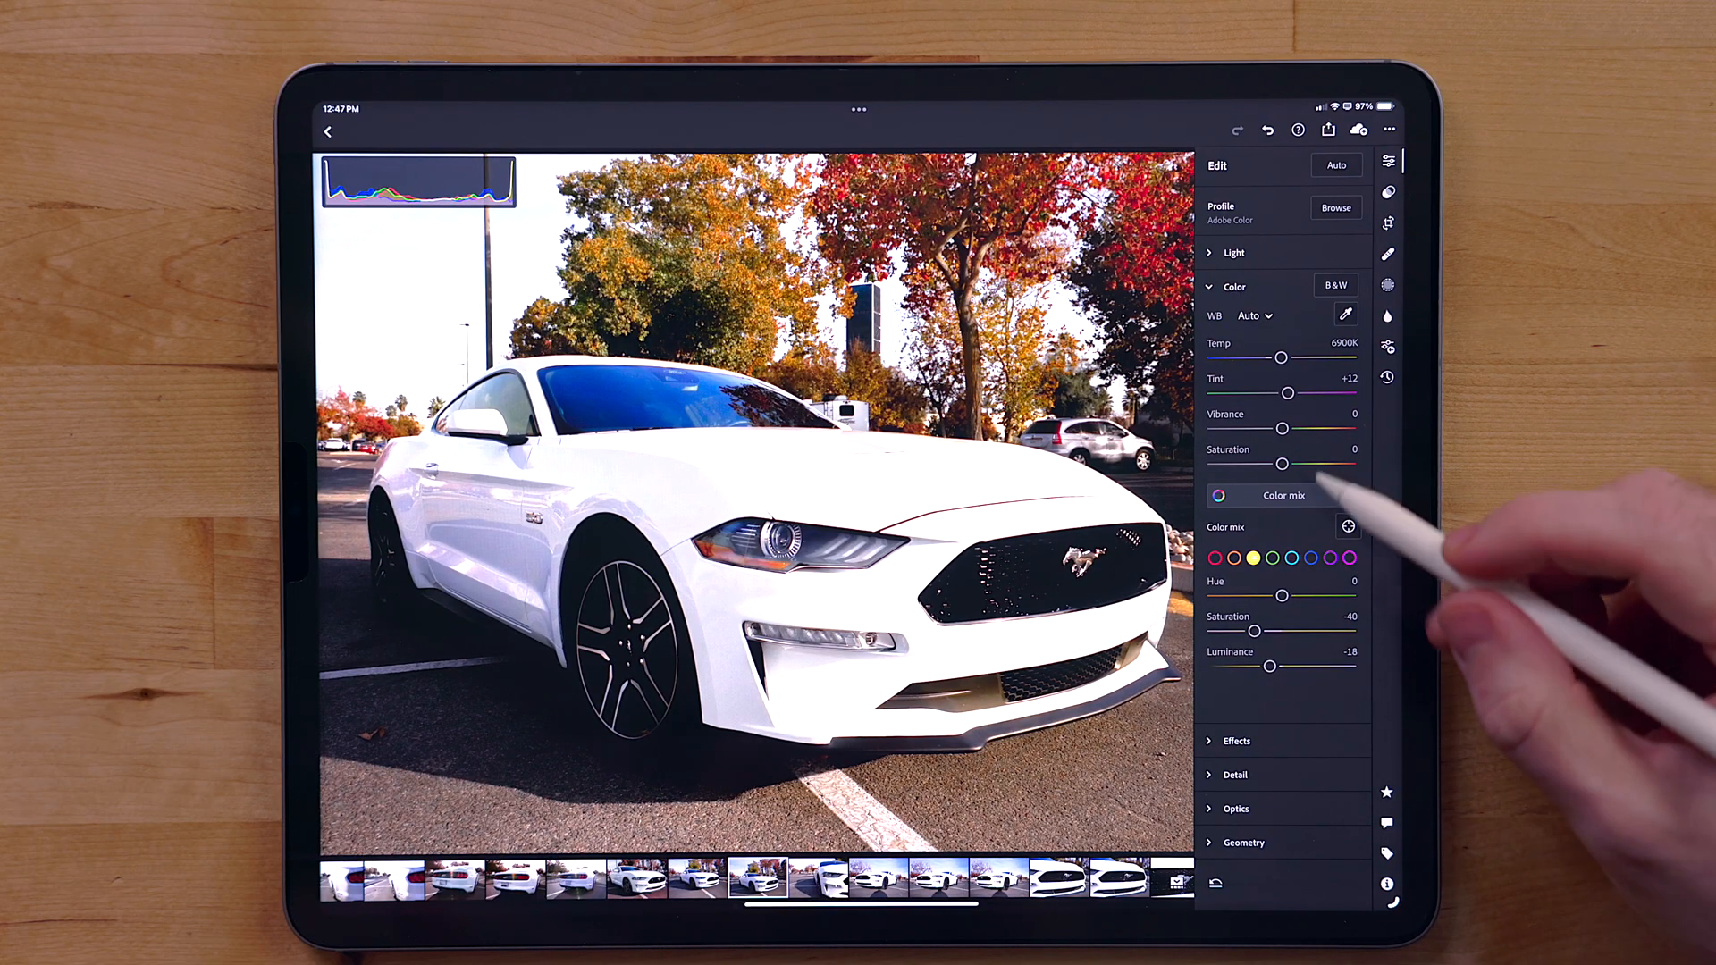
Step: Set the mountain mask's Highlights to +28 and Saturation to +18, finish, and move to the snowman photo
left_click(1308, 558)
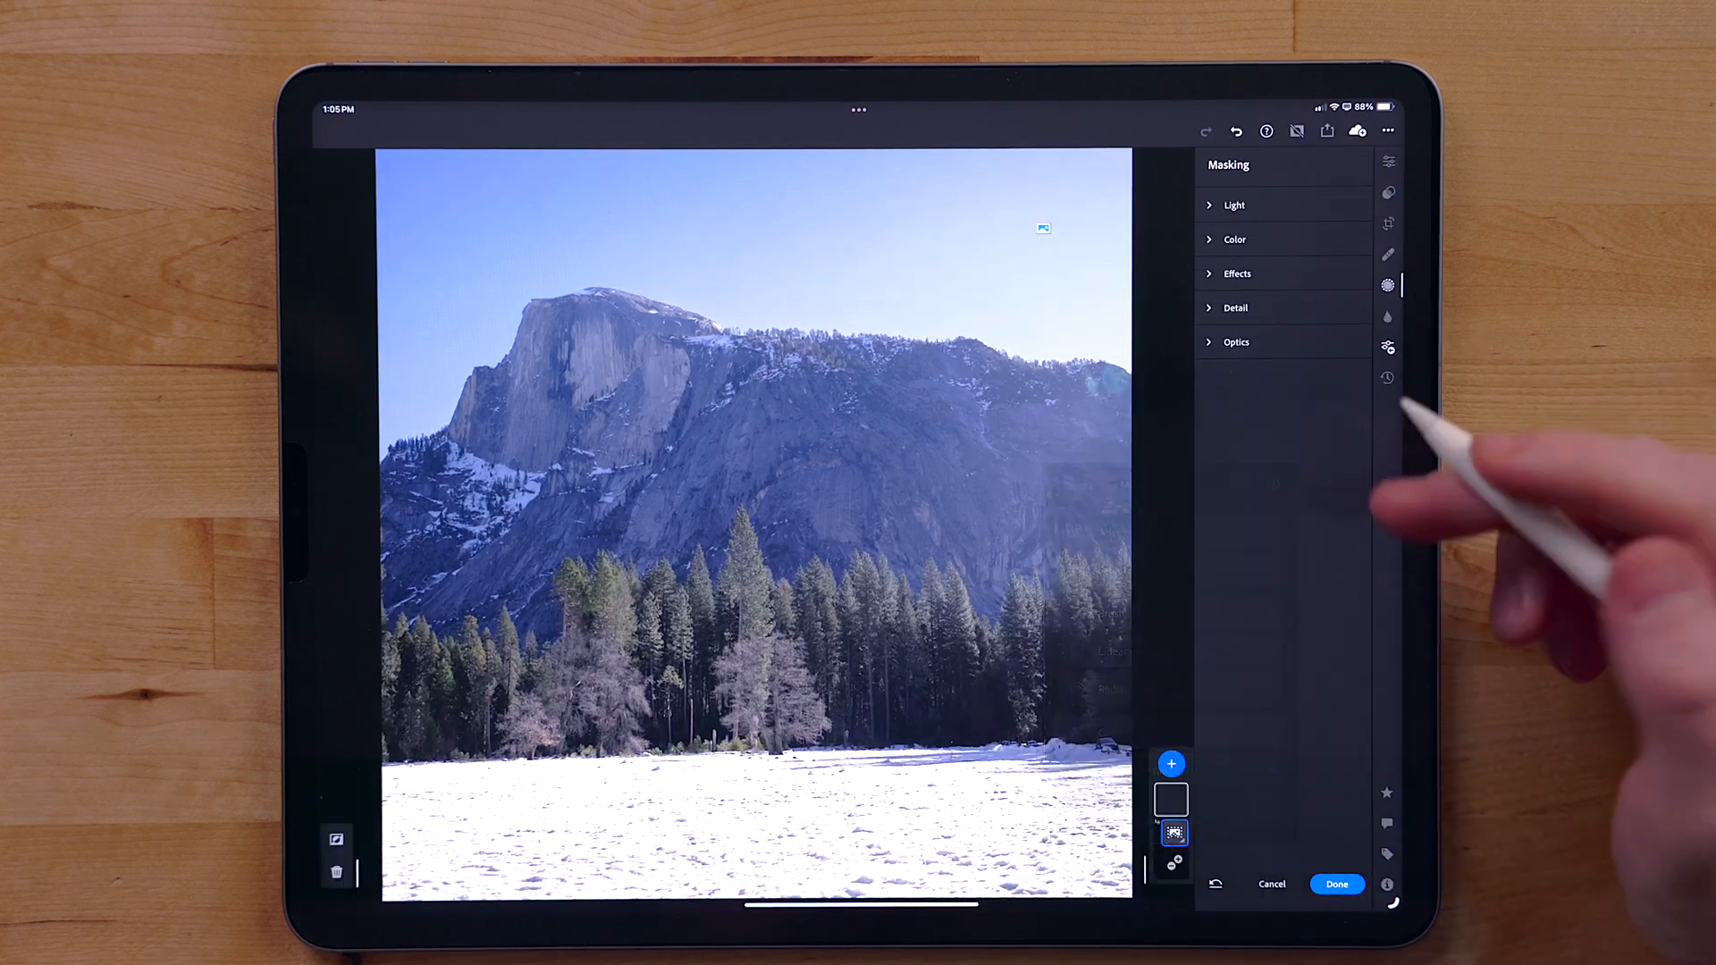
left_click(1233, 240)
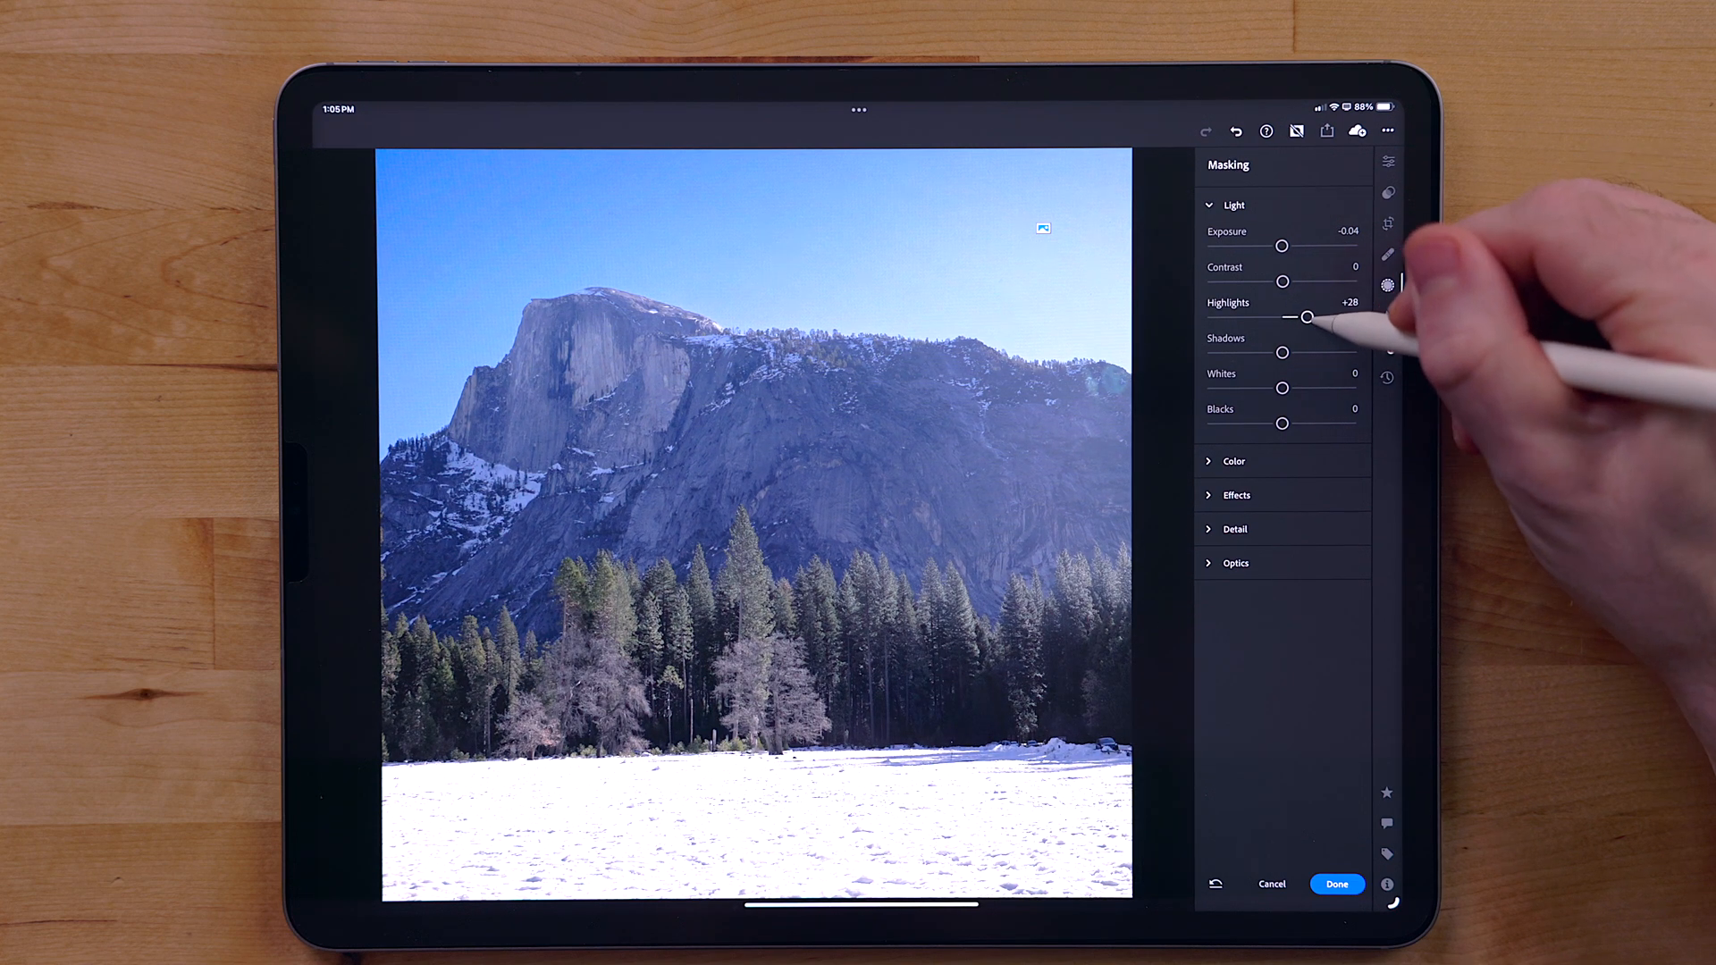
left_click(1234, 461)
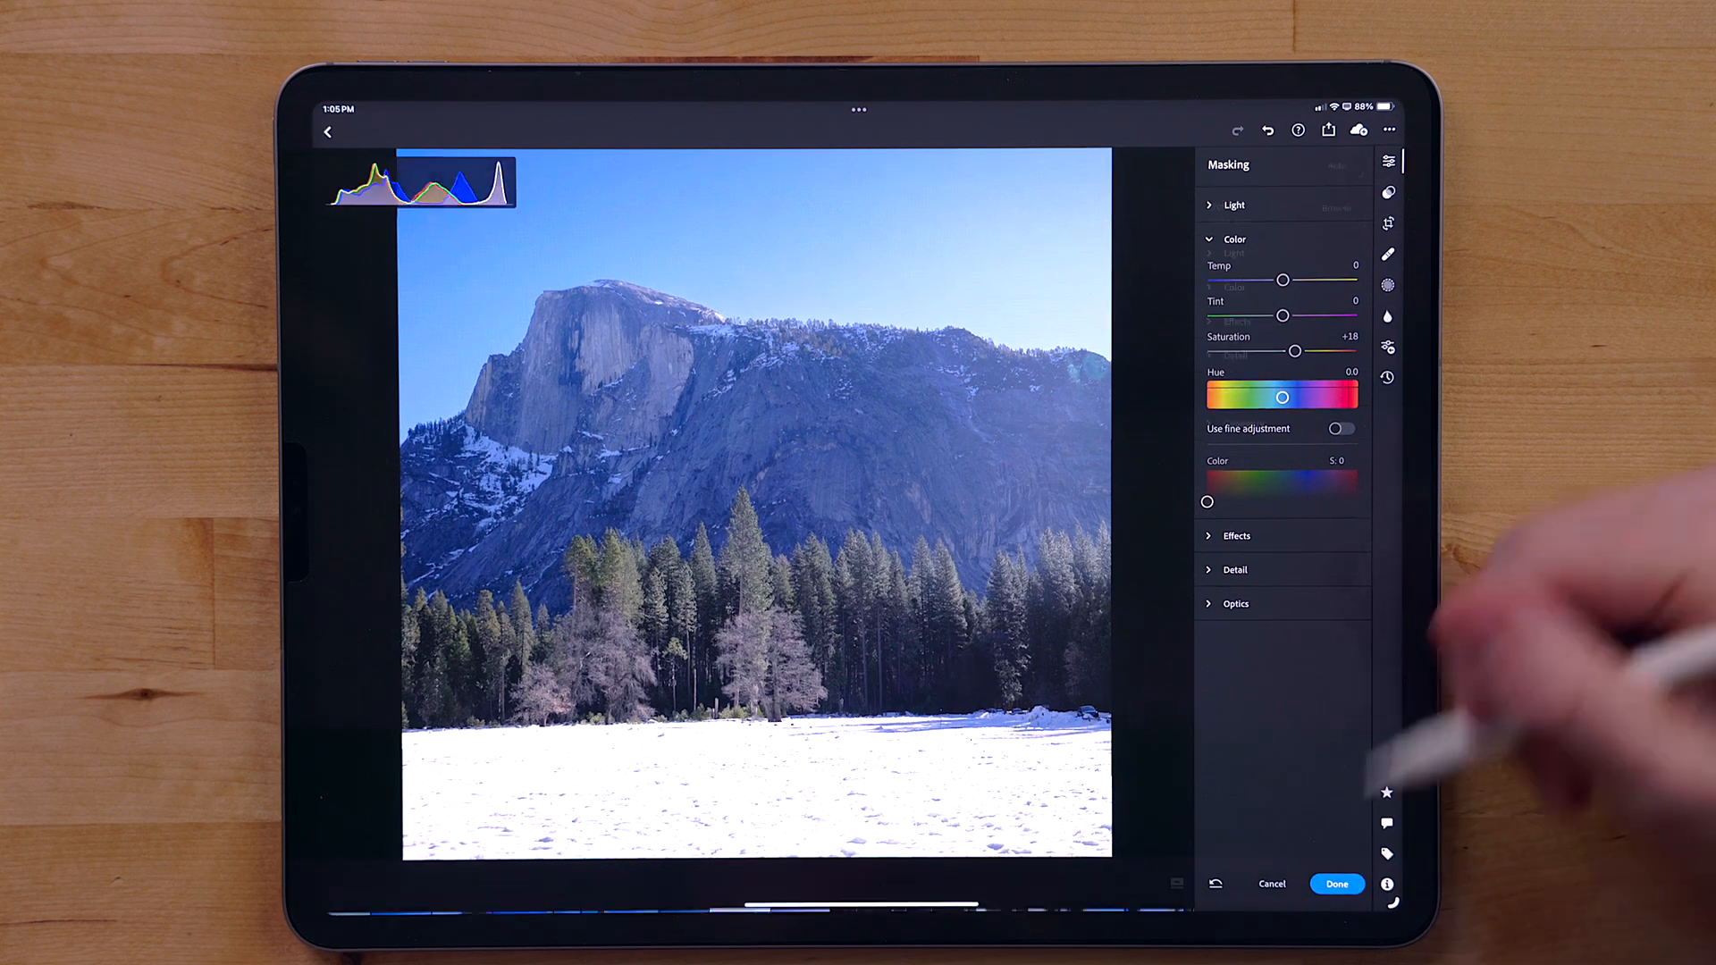
left_click(1337, 885)
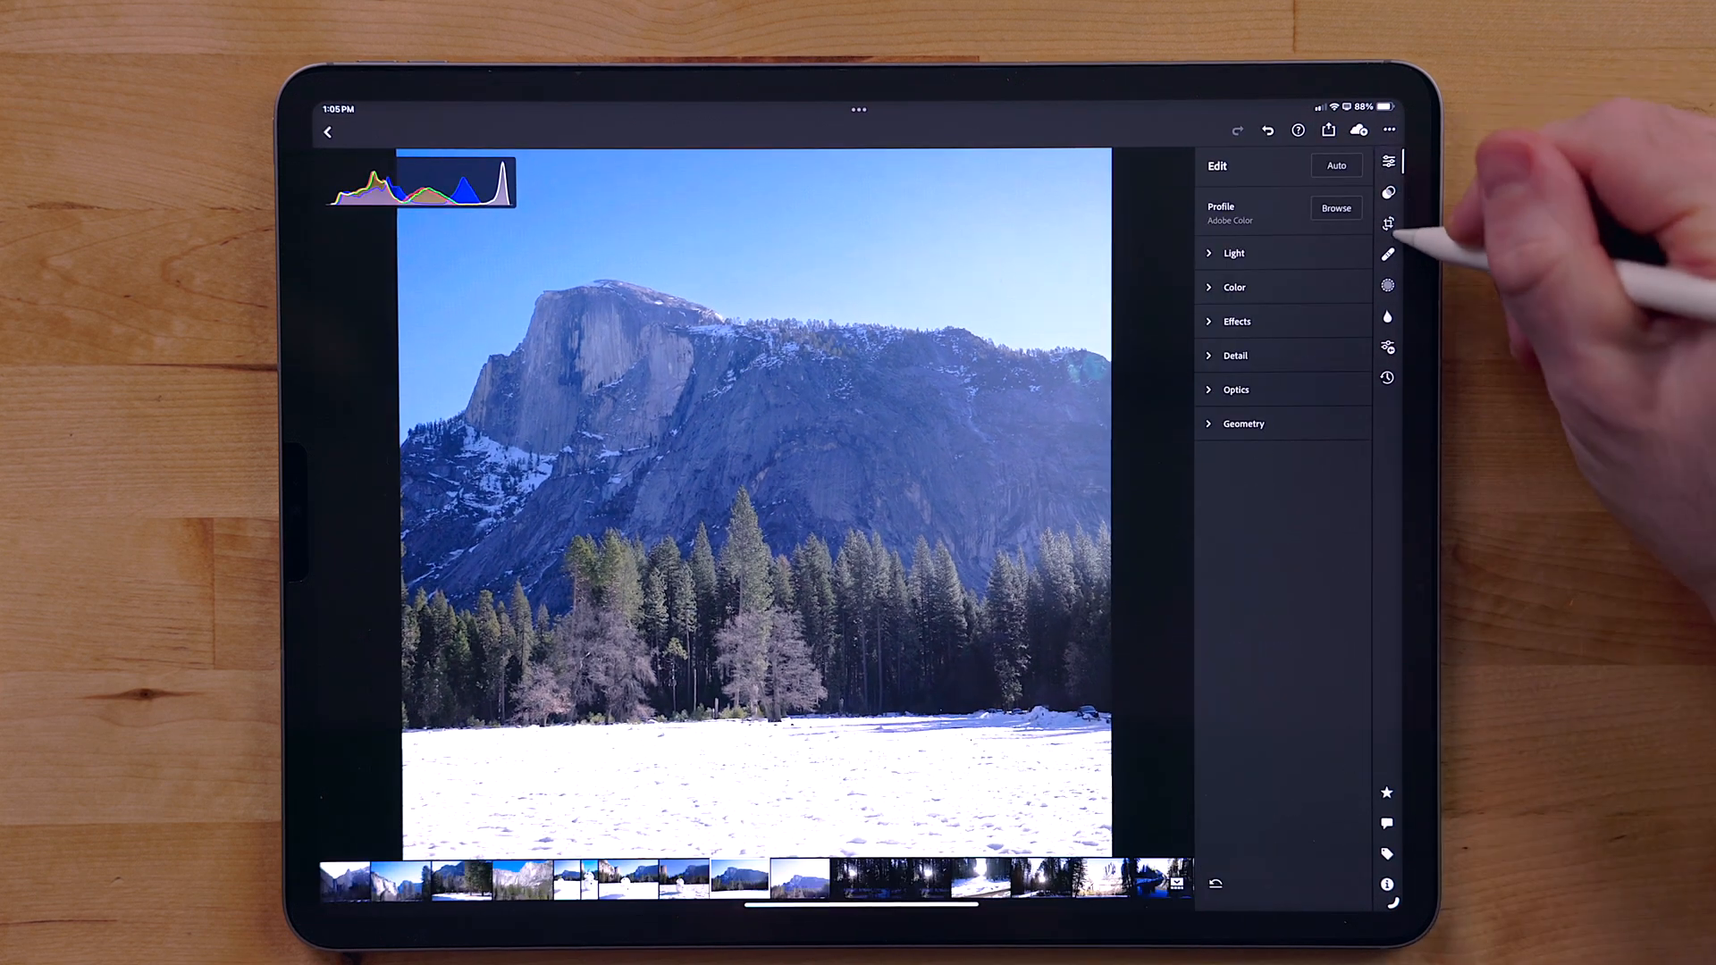
left_click(1235, 286)
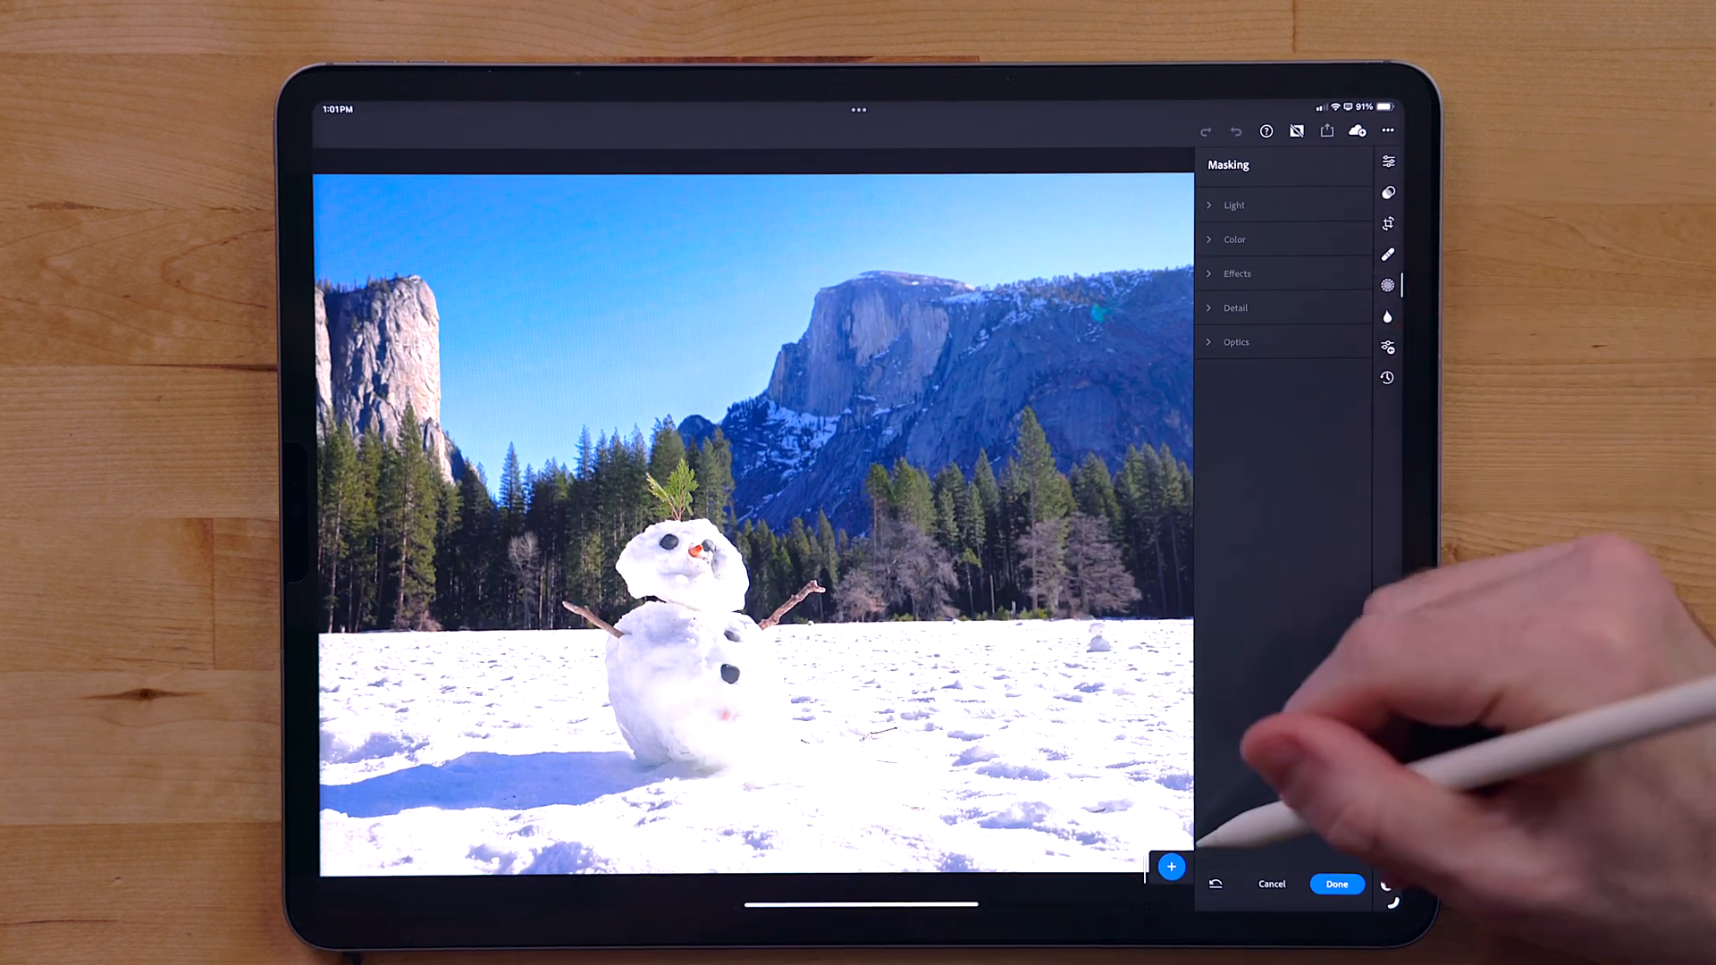
Step: Mask the snowman as subject, adjust its light and colour, then duplicate & invert Mask 1 for the background
left_click(1170, 865)
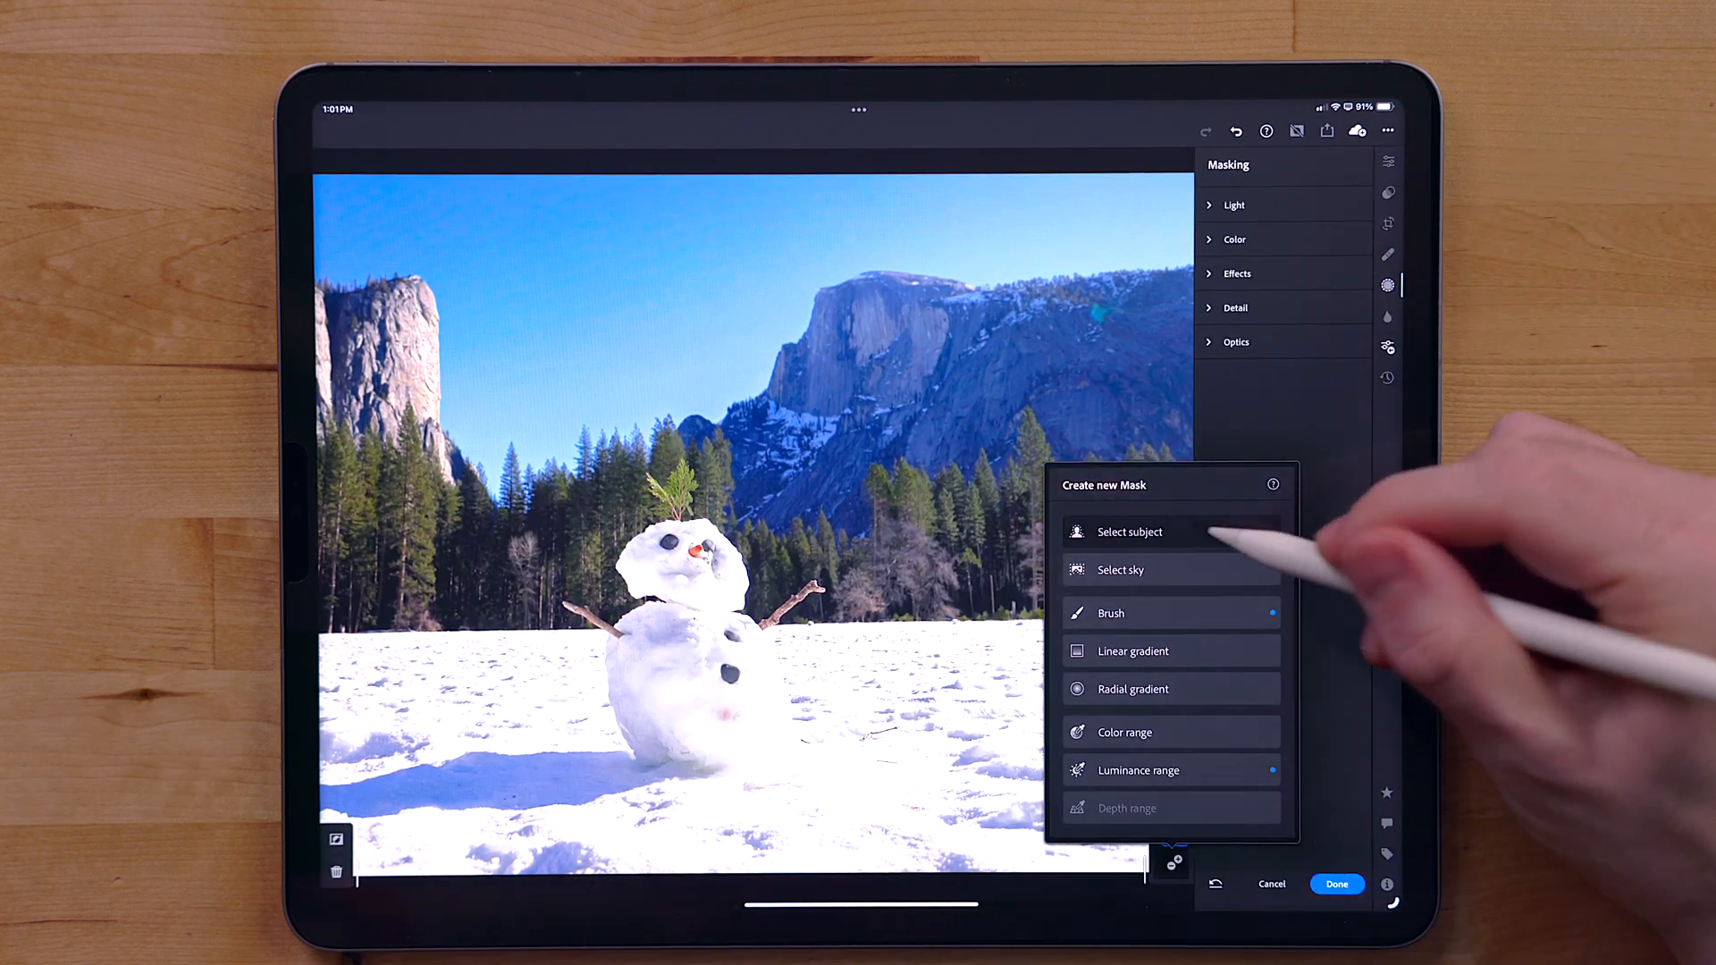
left_click(1127, 533)
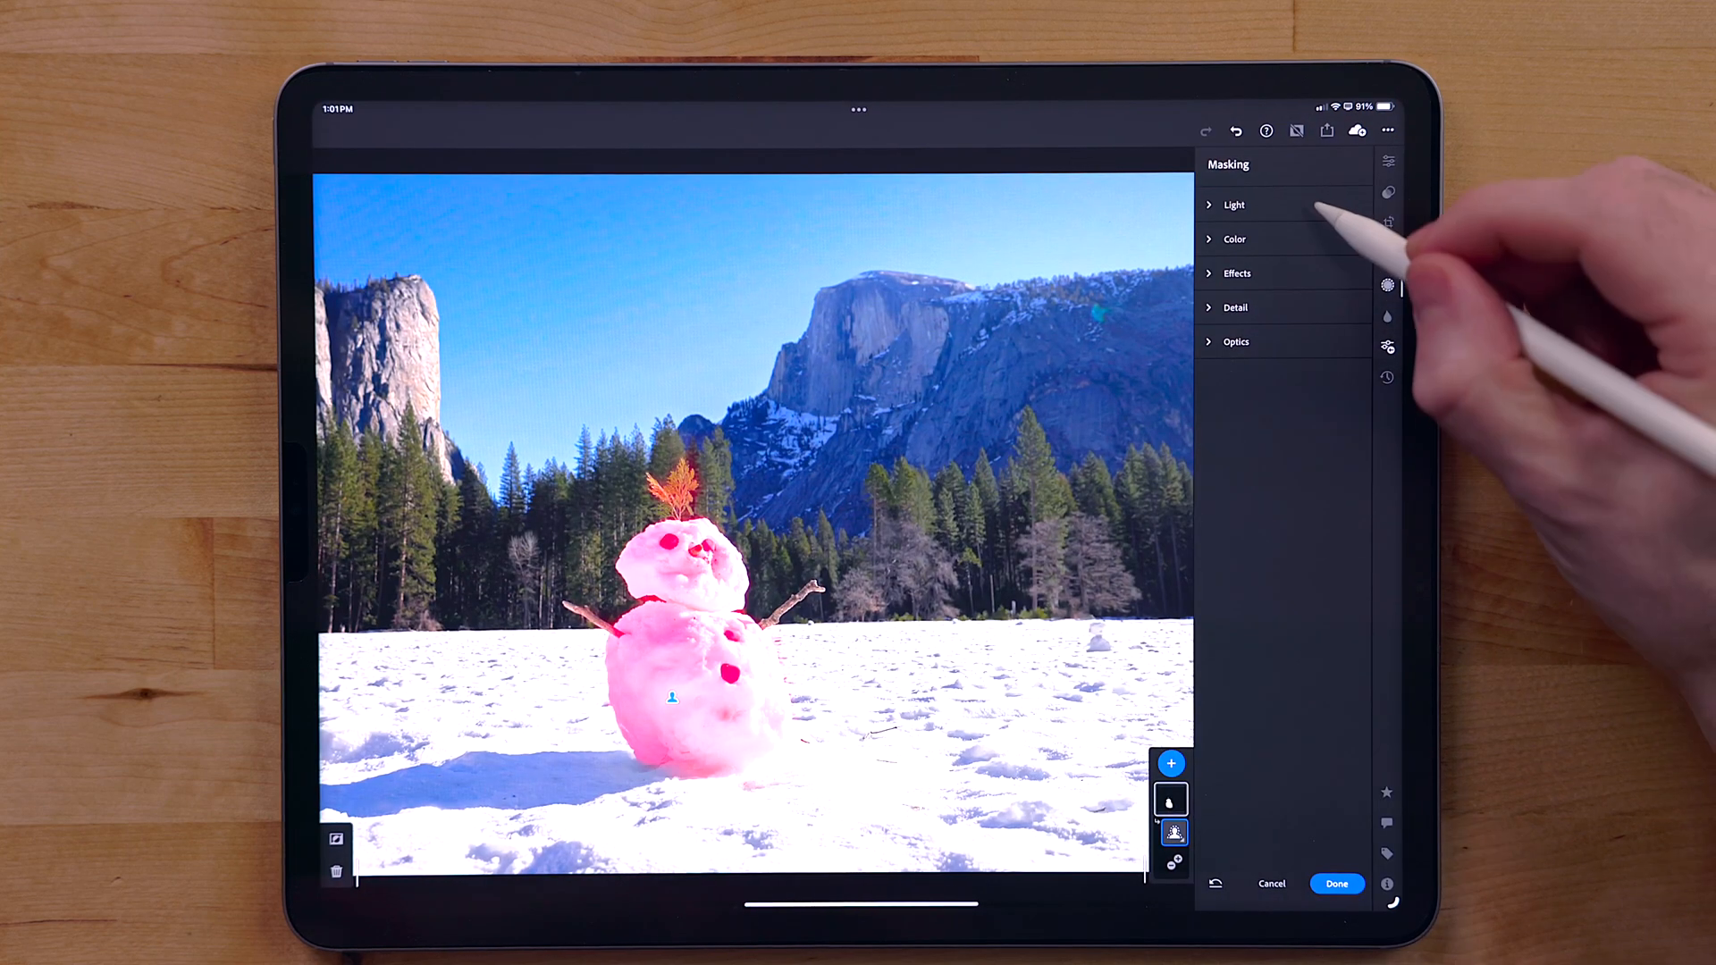
left_click(1233, 204)
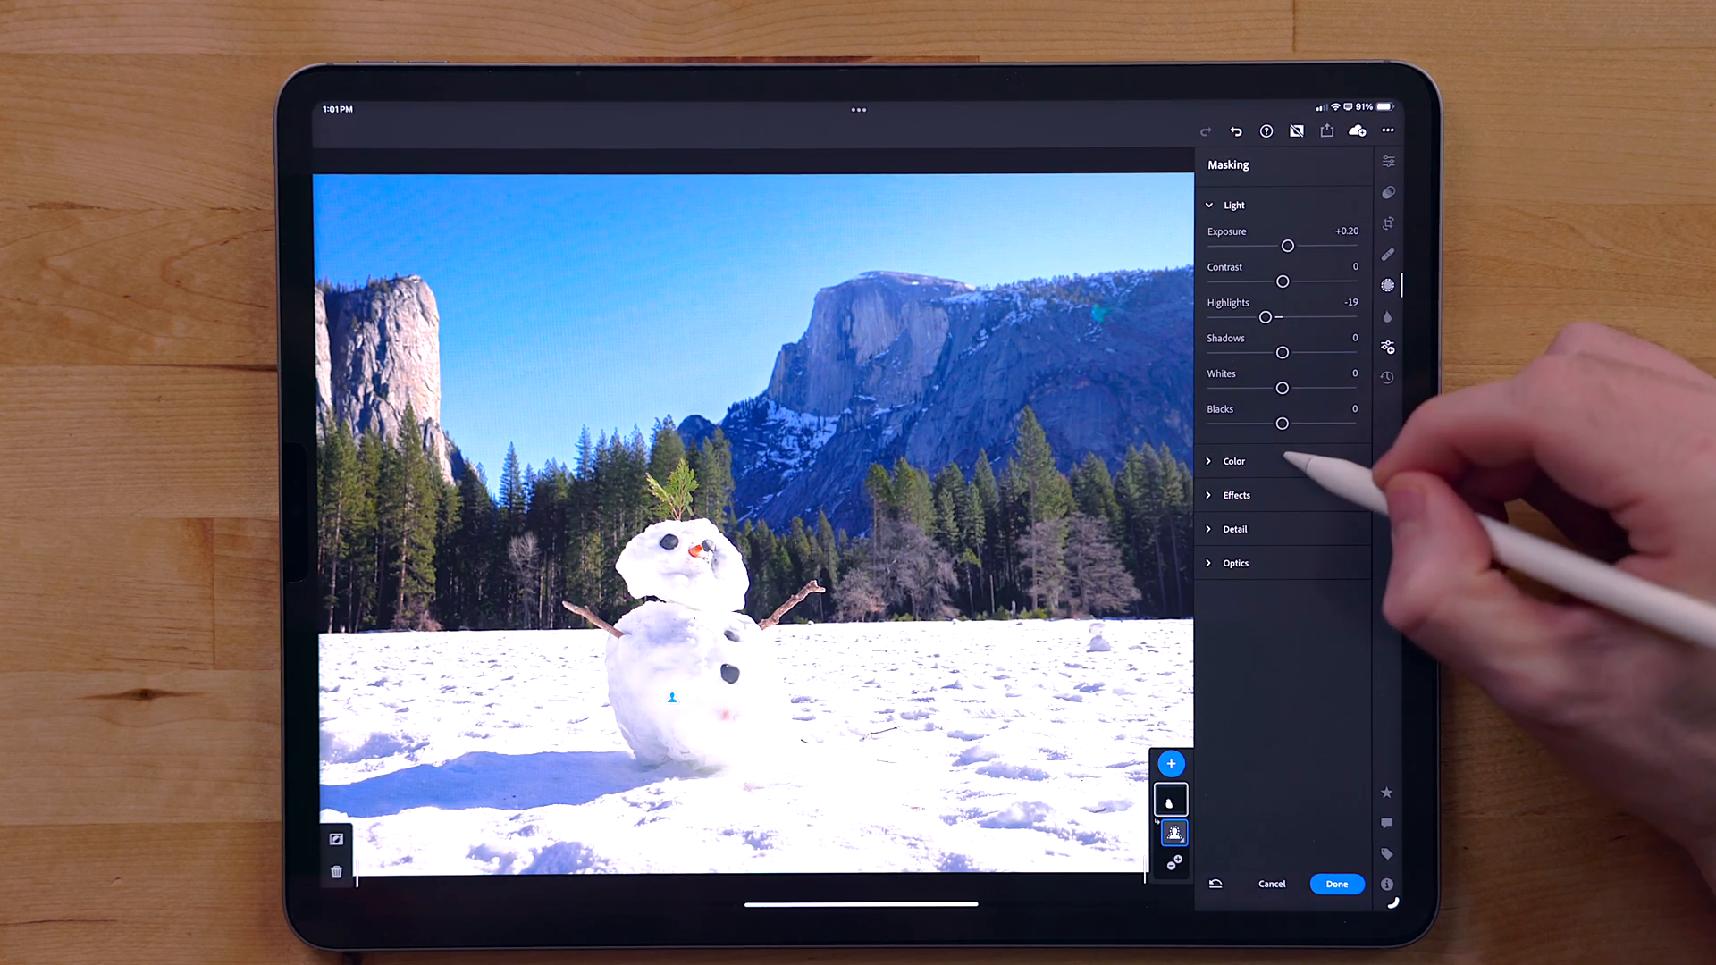
left_click(1233, 460)
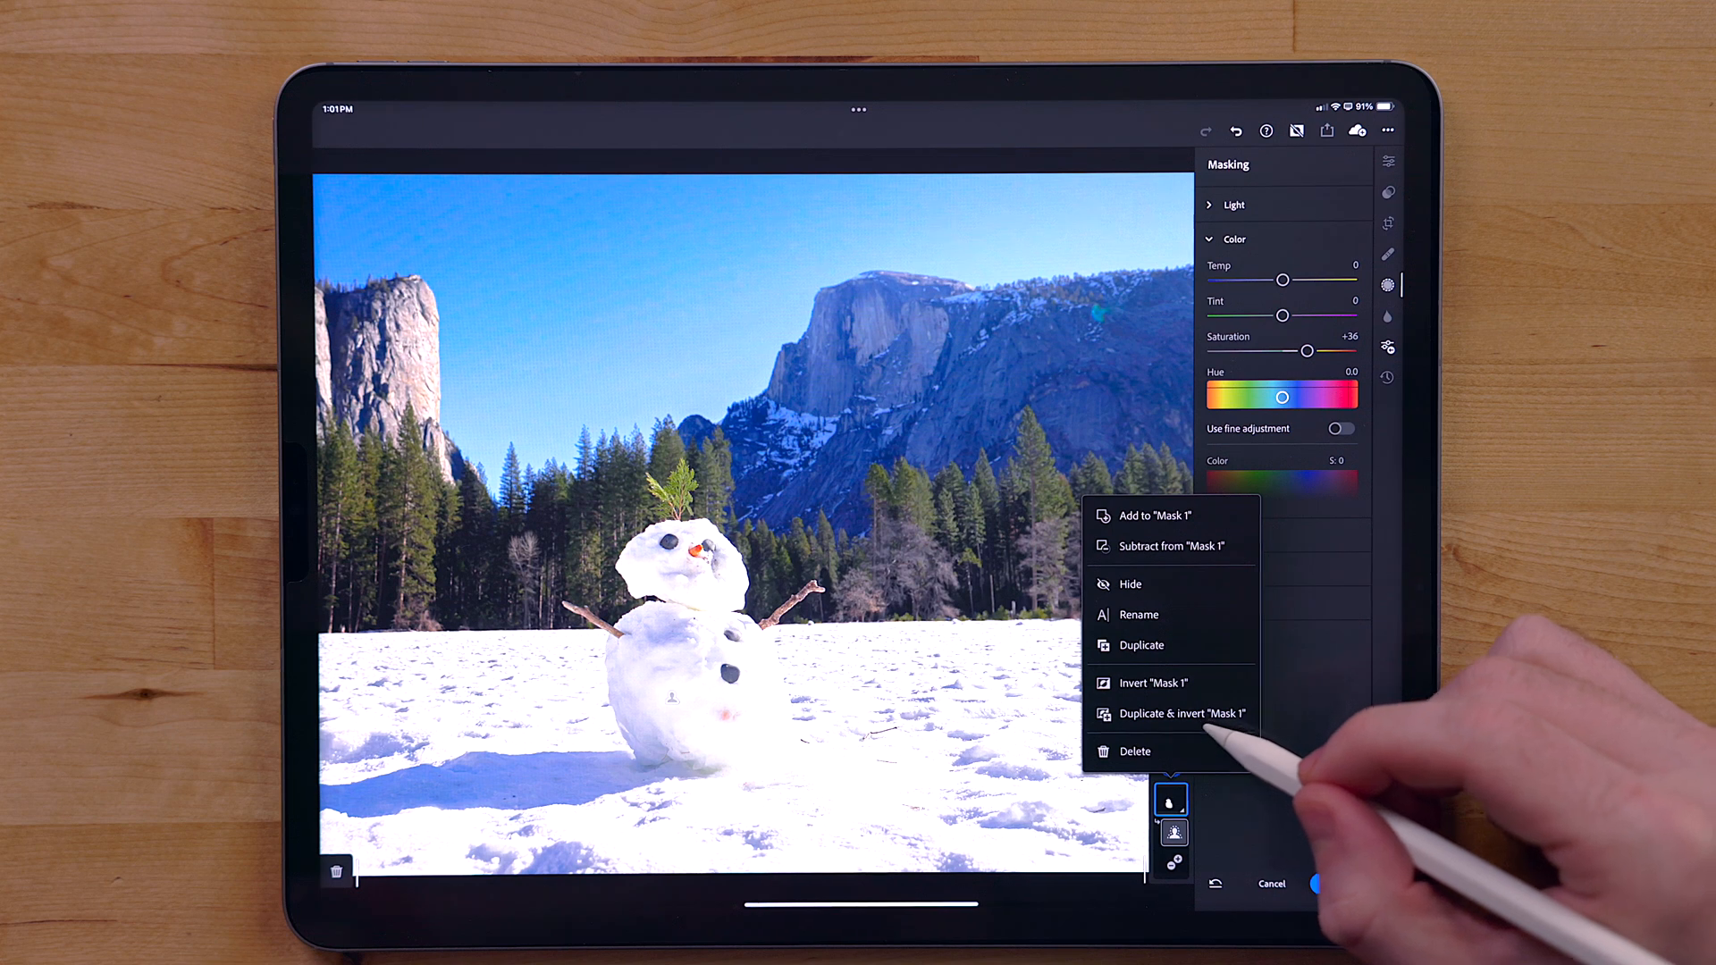
left_click(1151, 681)
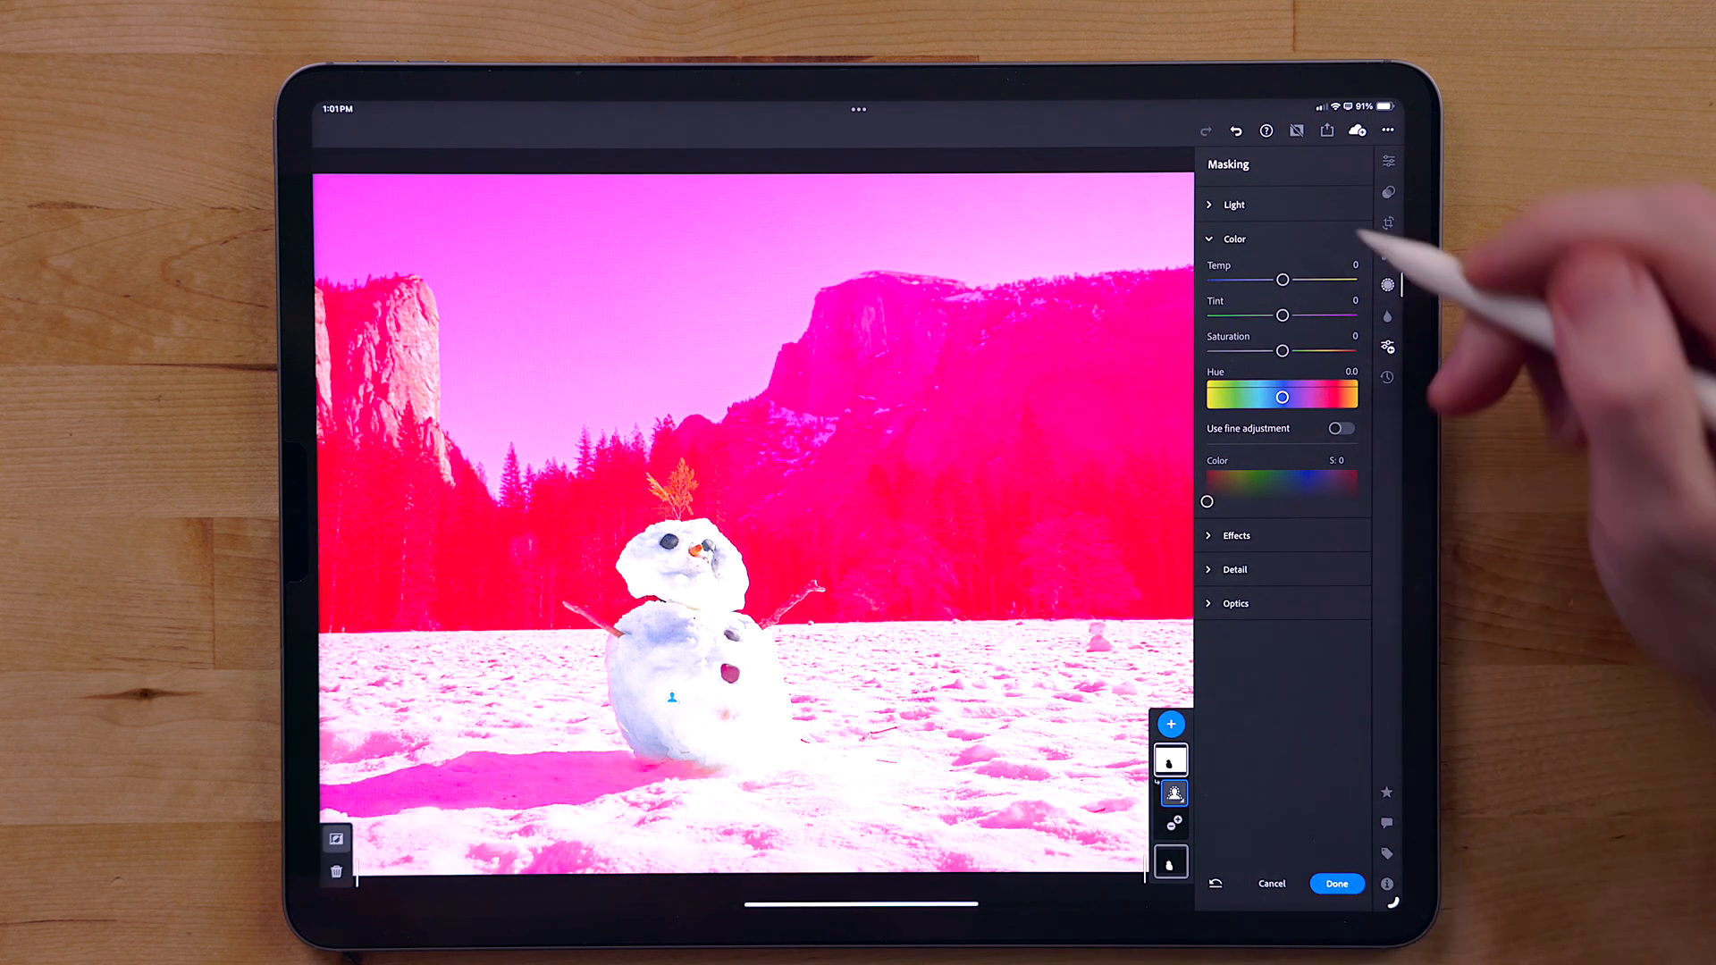
left_click(1233, 204)
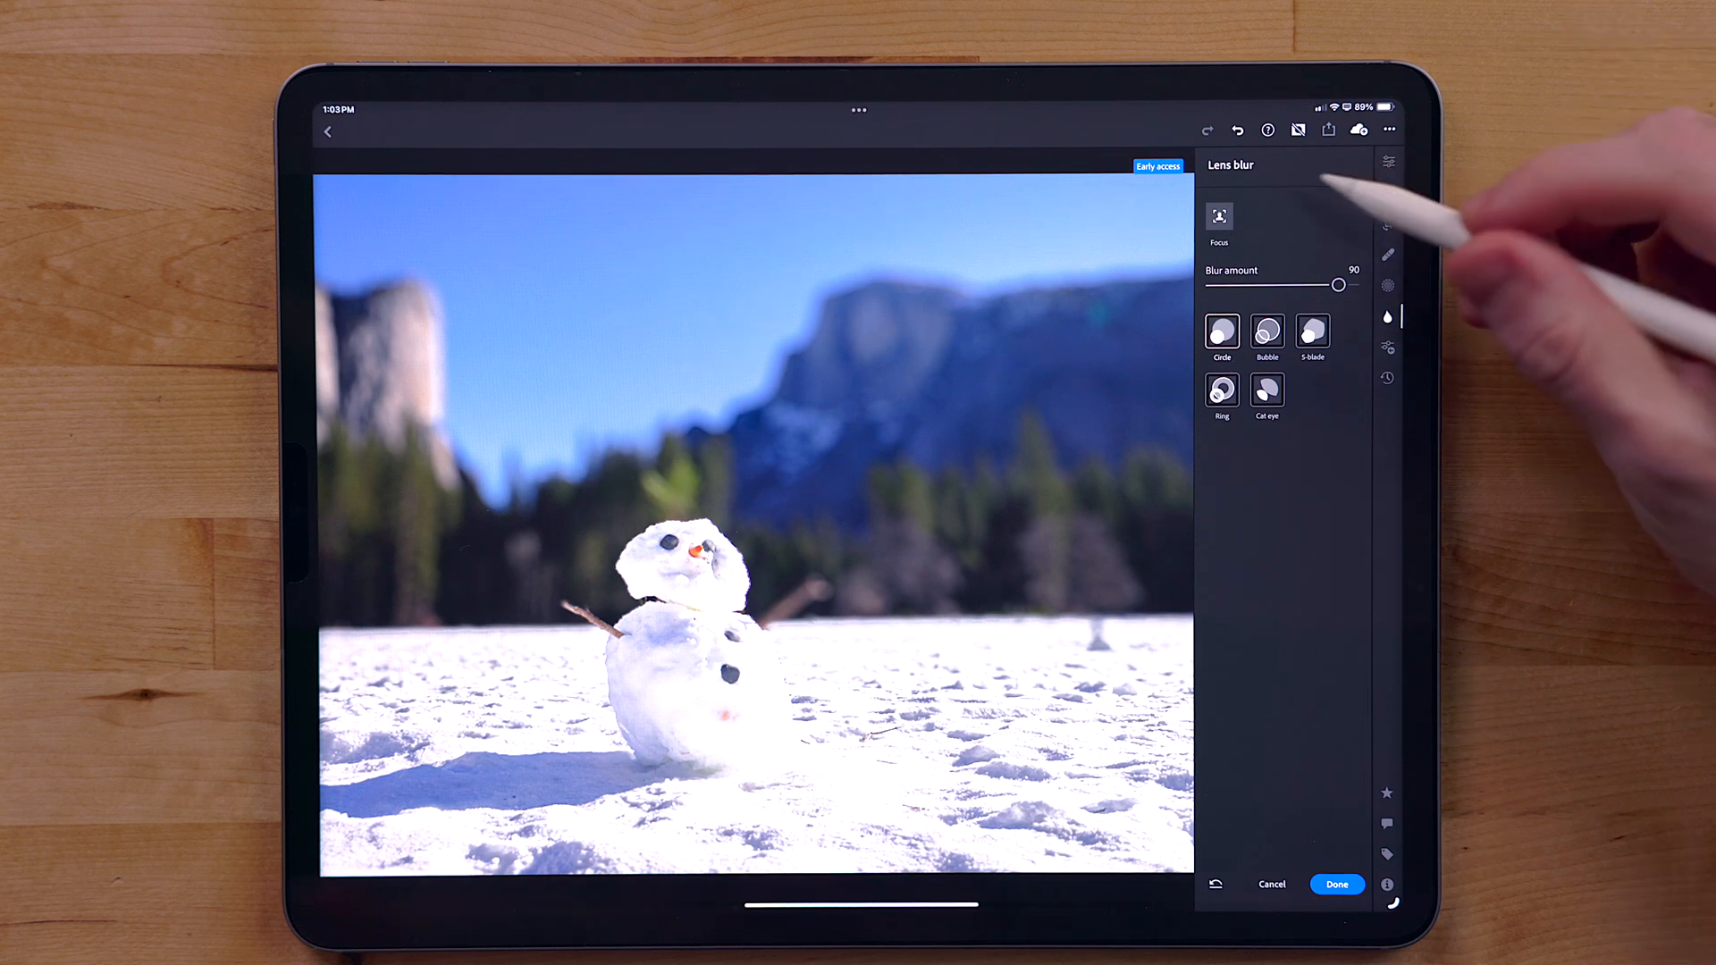
Step: Apply Lens Blur at 90 and set the snowman as the focus point
left_click(754, 526)
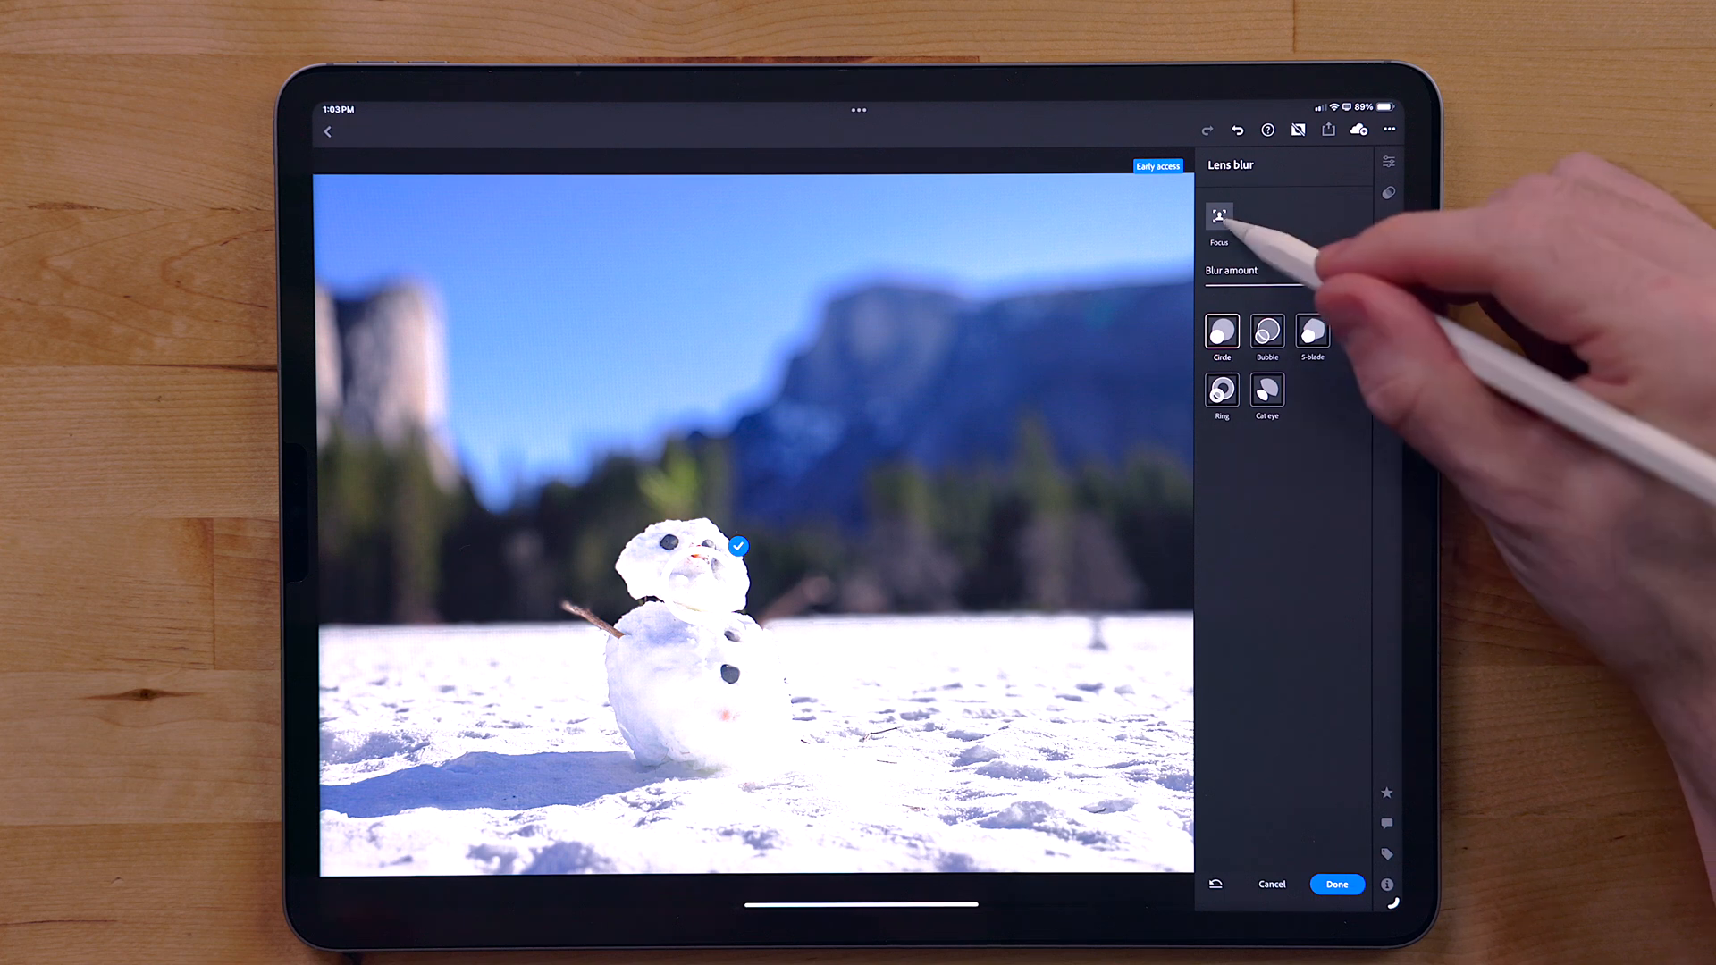
left_click(1218, 215)
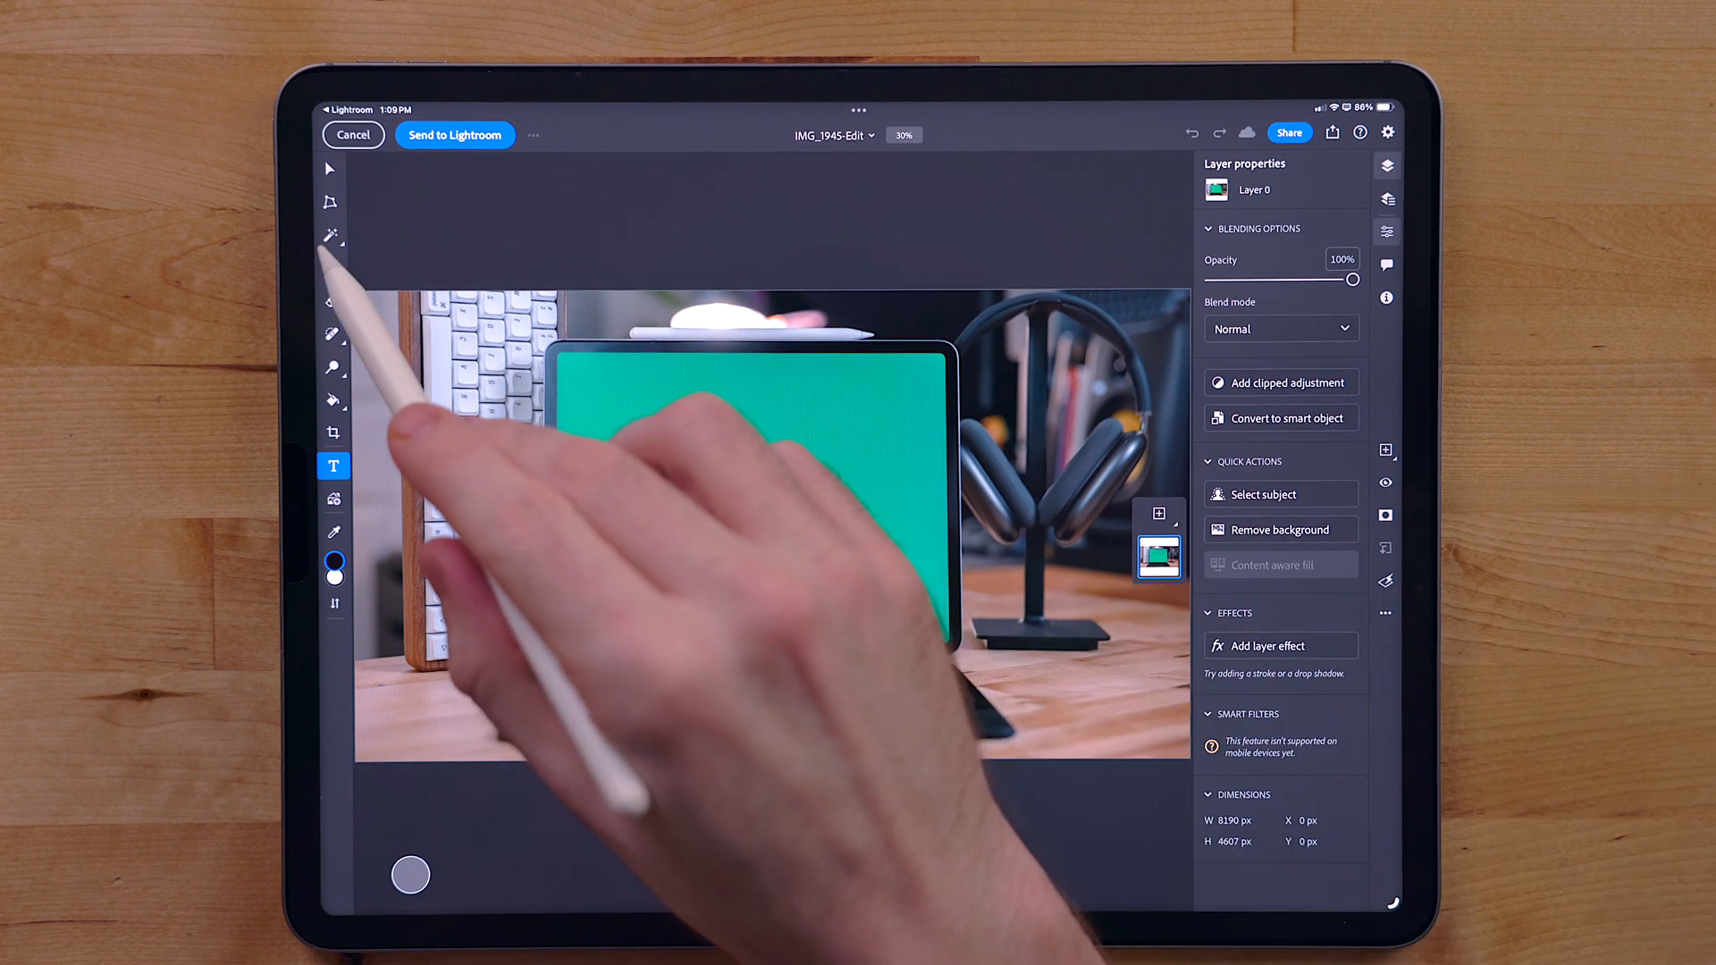
Step: Select the tablet's green screen to place the Lightroom screenshot and add the 'iPad' text
left_click(328, 236)
type("Sf")
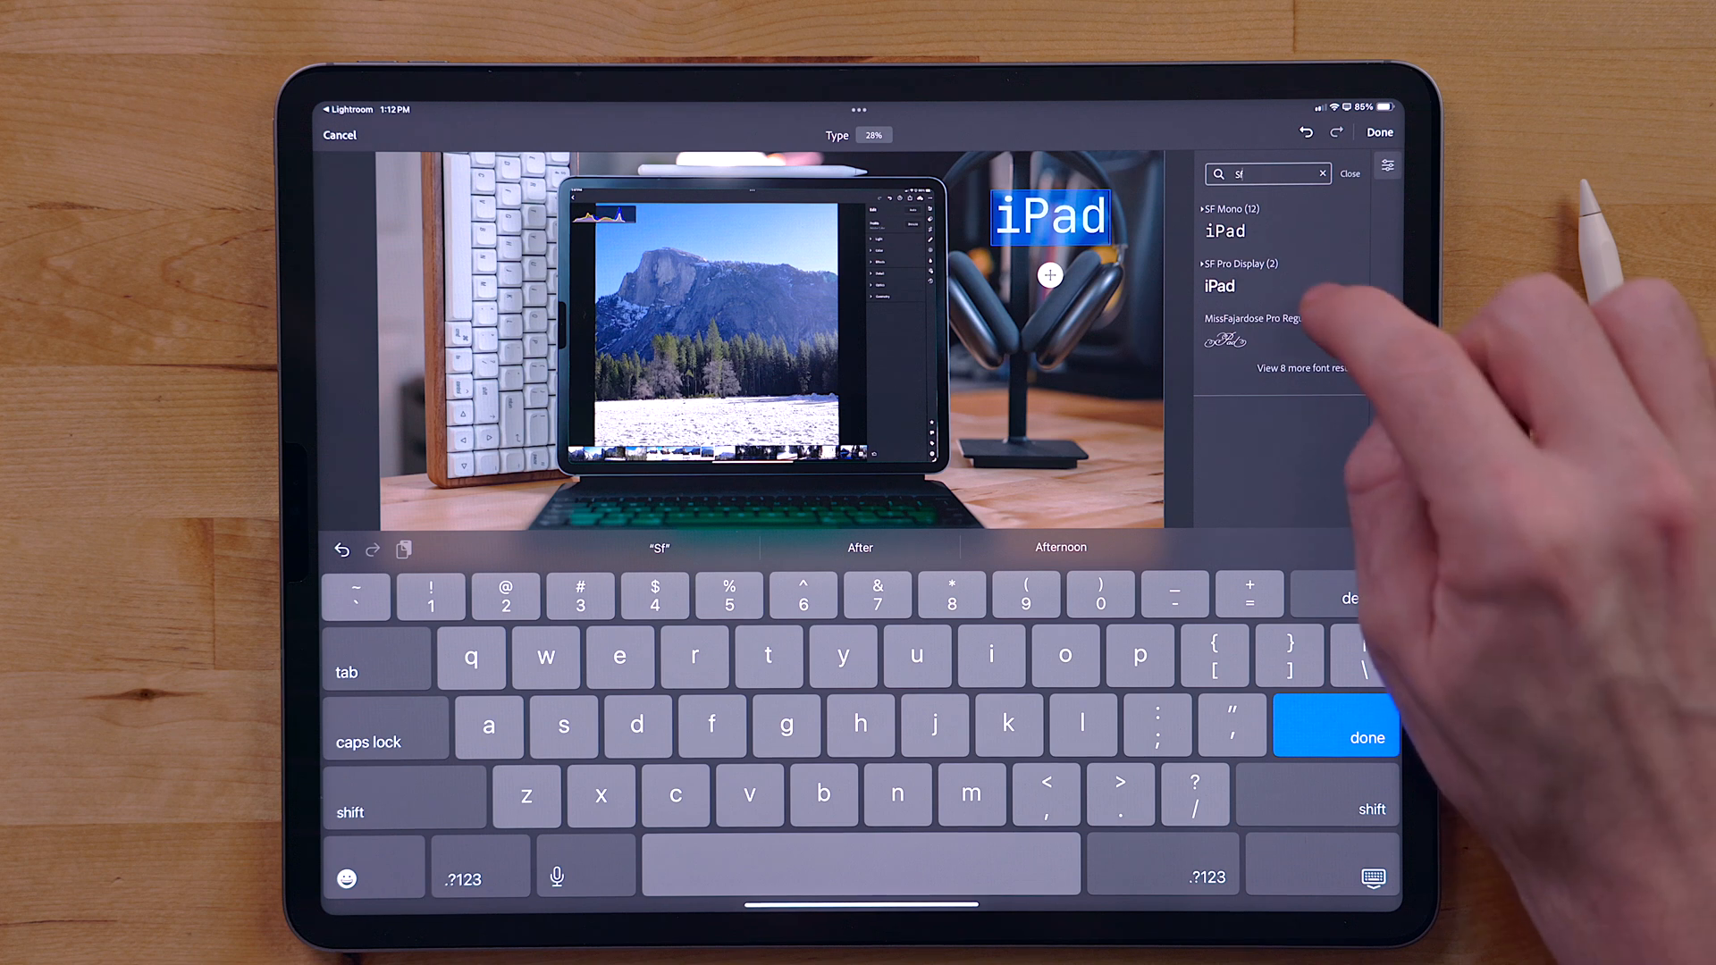
Step: Set the iPad text to SF Pro Display Medium, white, 120 pt
left_click(1242, 273)
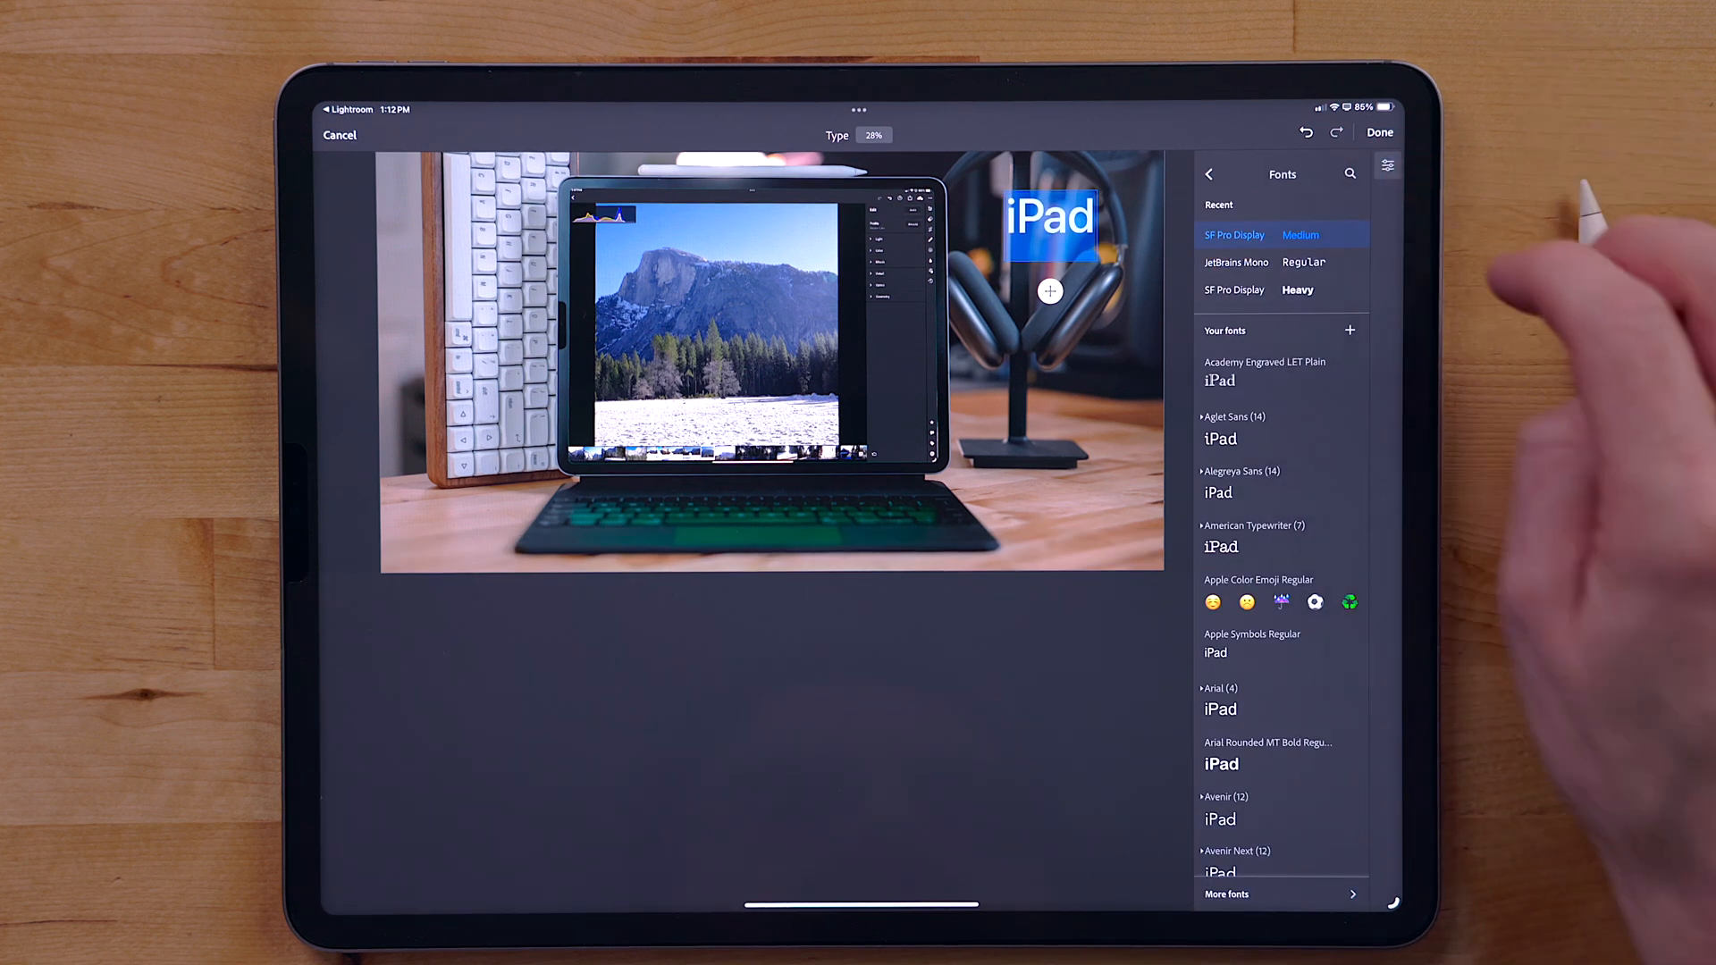
left_click(1210, 174)
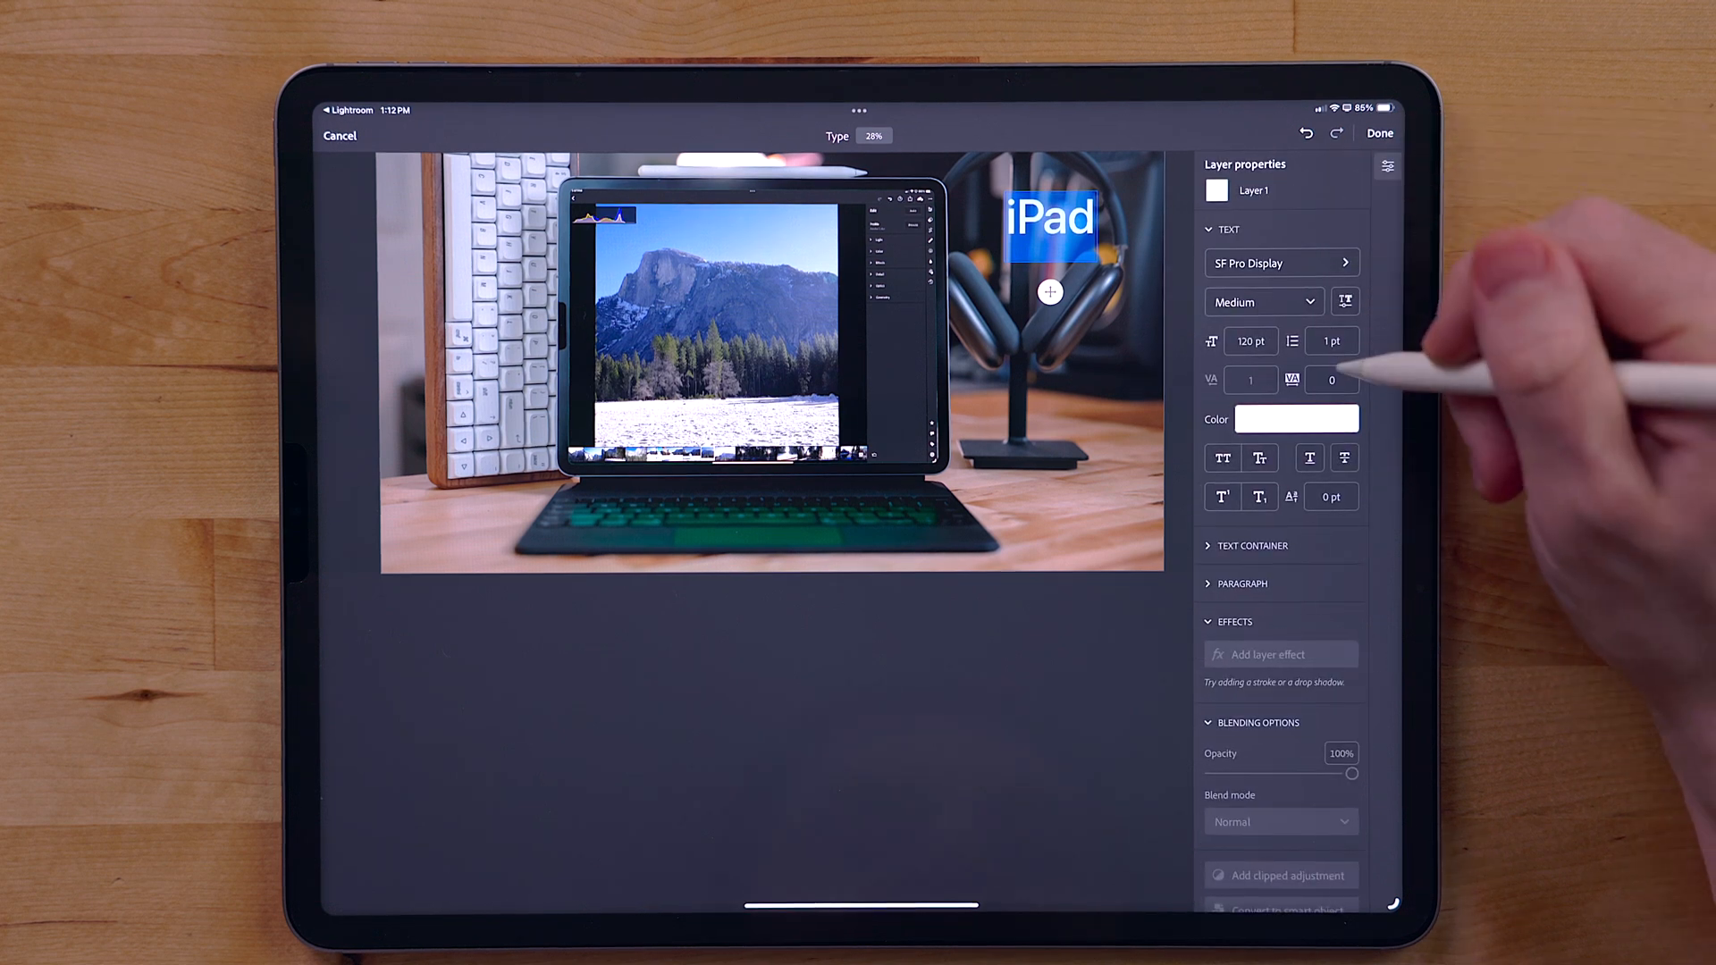
left_click(1251, 339)
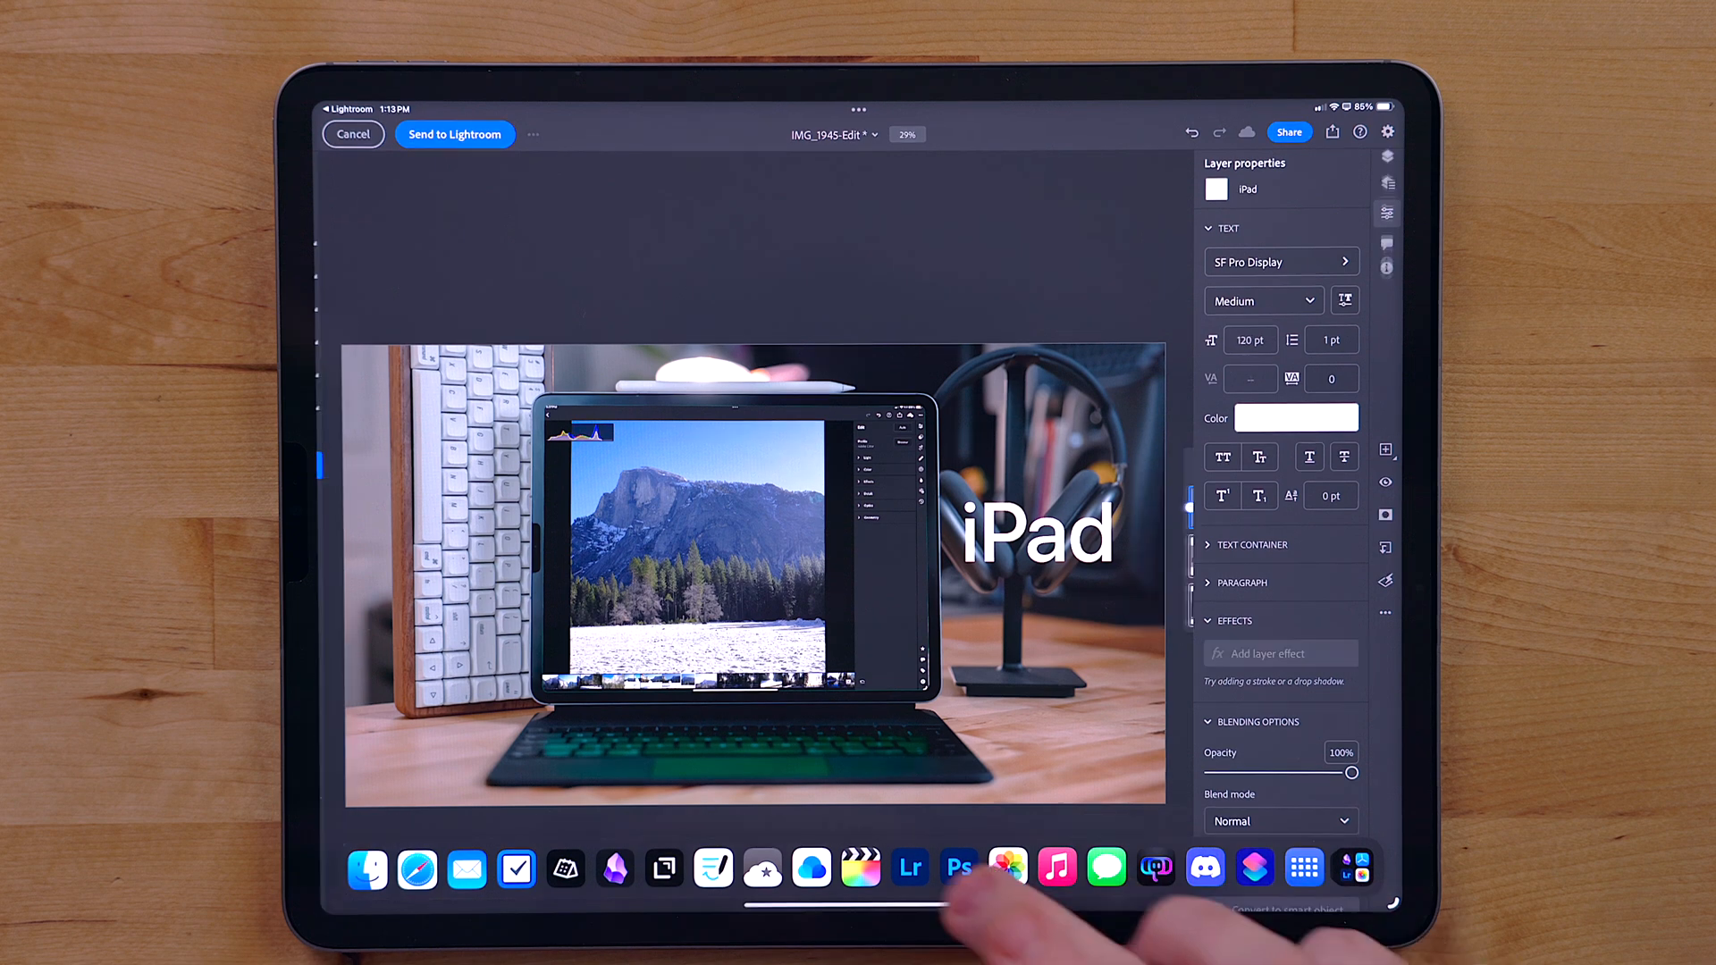
Step: Switch to Lightroom and send the sunglasses and laptop photo to Edit in Photoshop
left_click(910, 869)
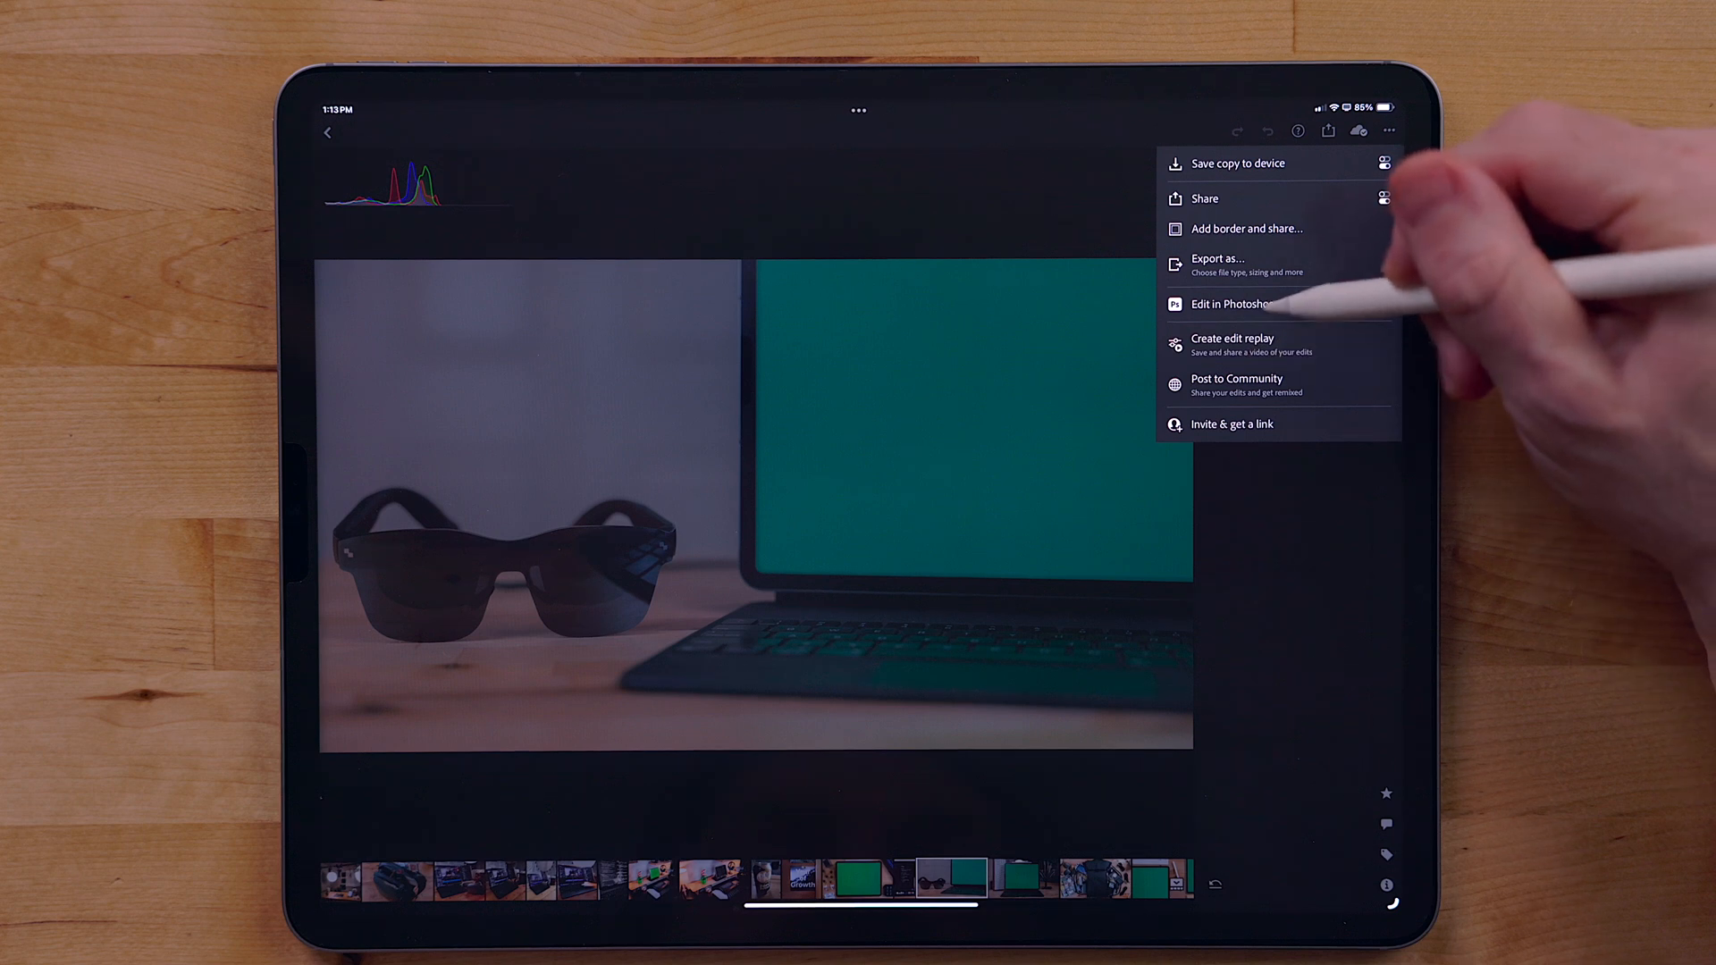
left_click(1242, 303)
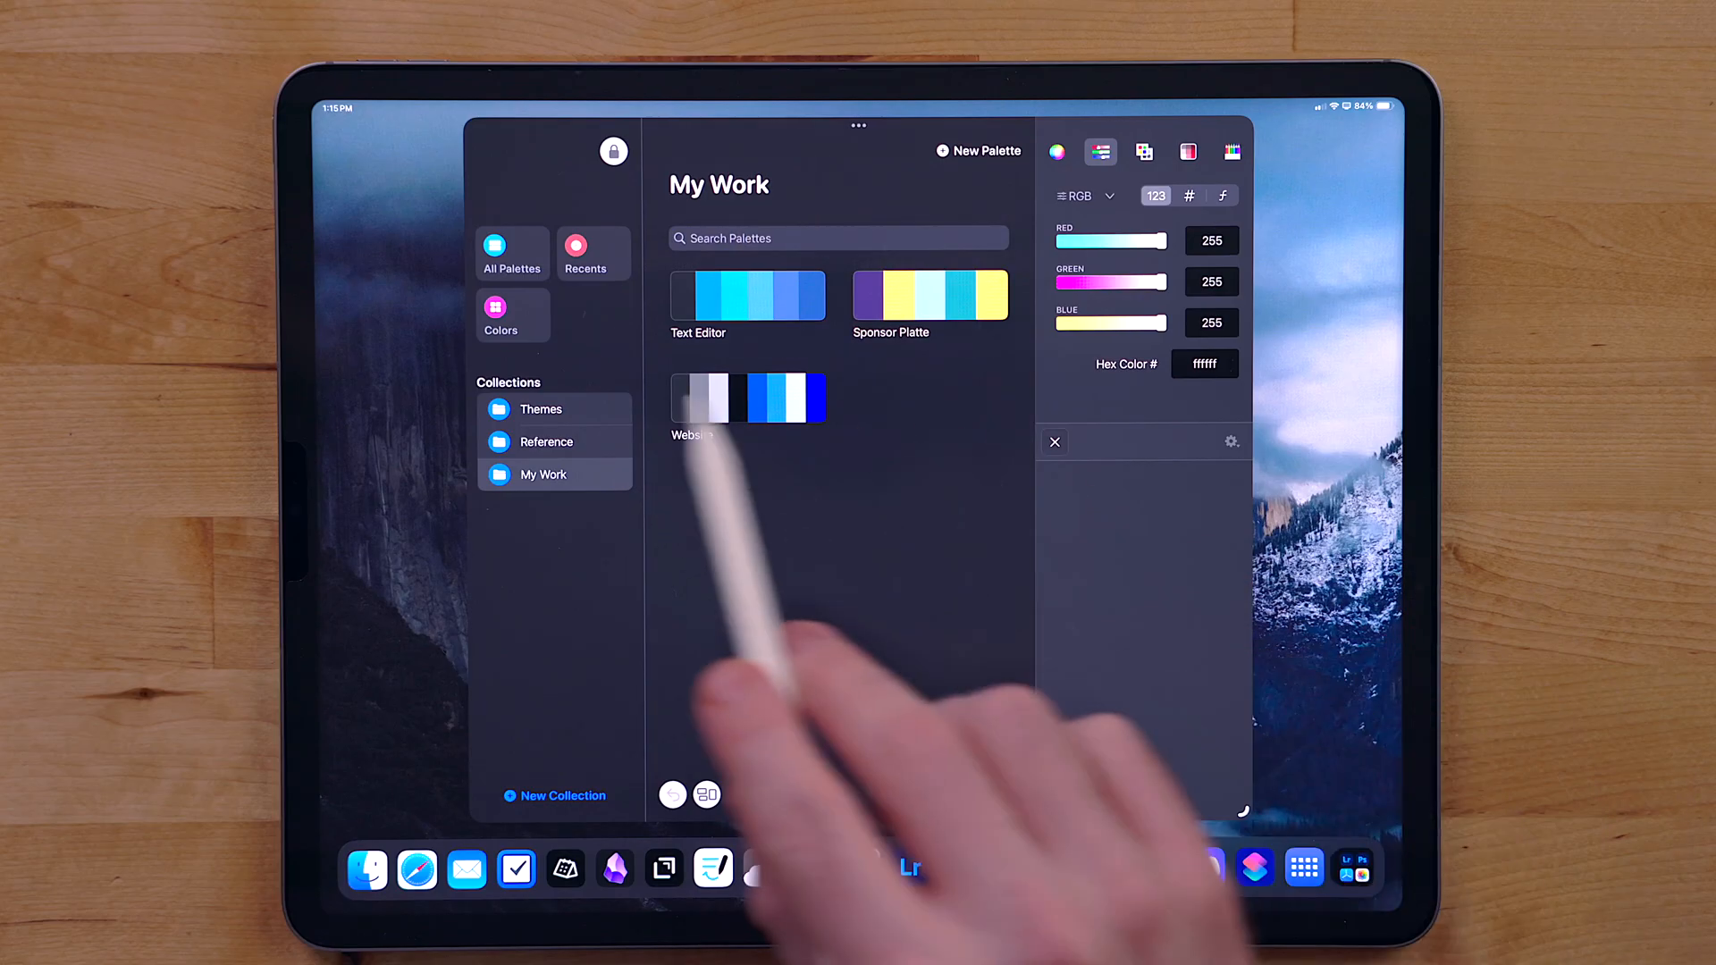
Step: Open the Sponsor palette from Pastel's My Work collection
left_click(930, 293)
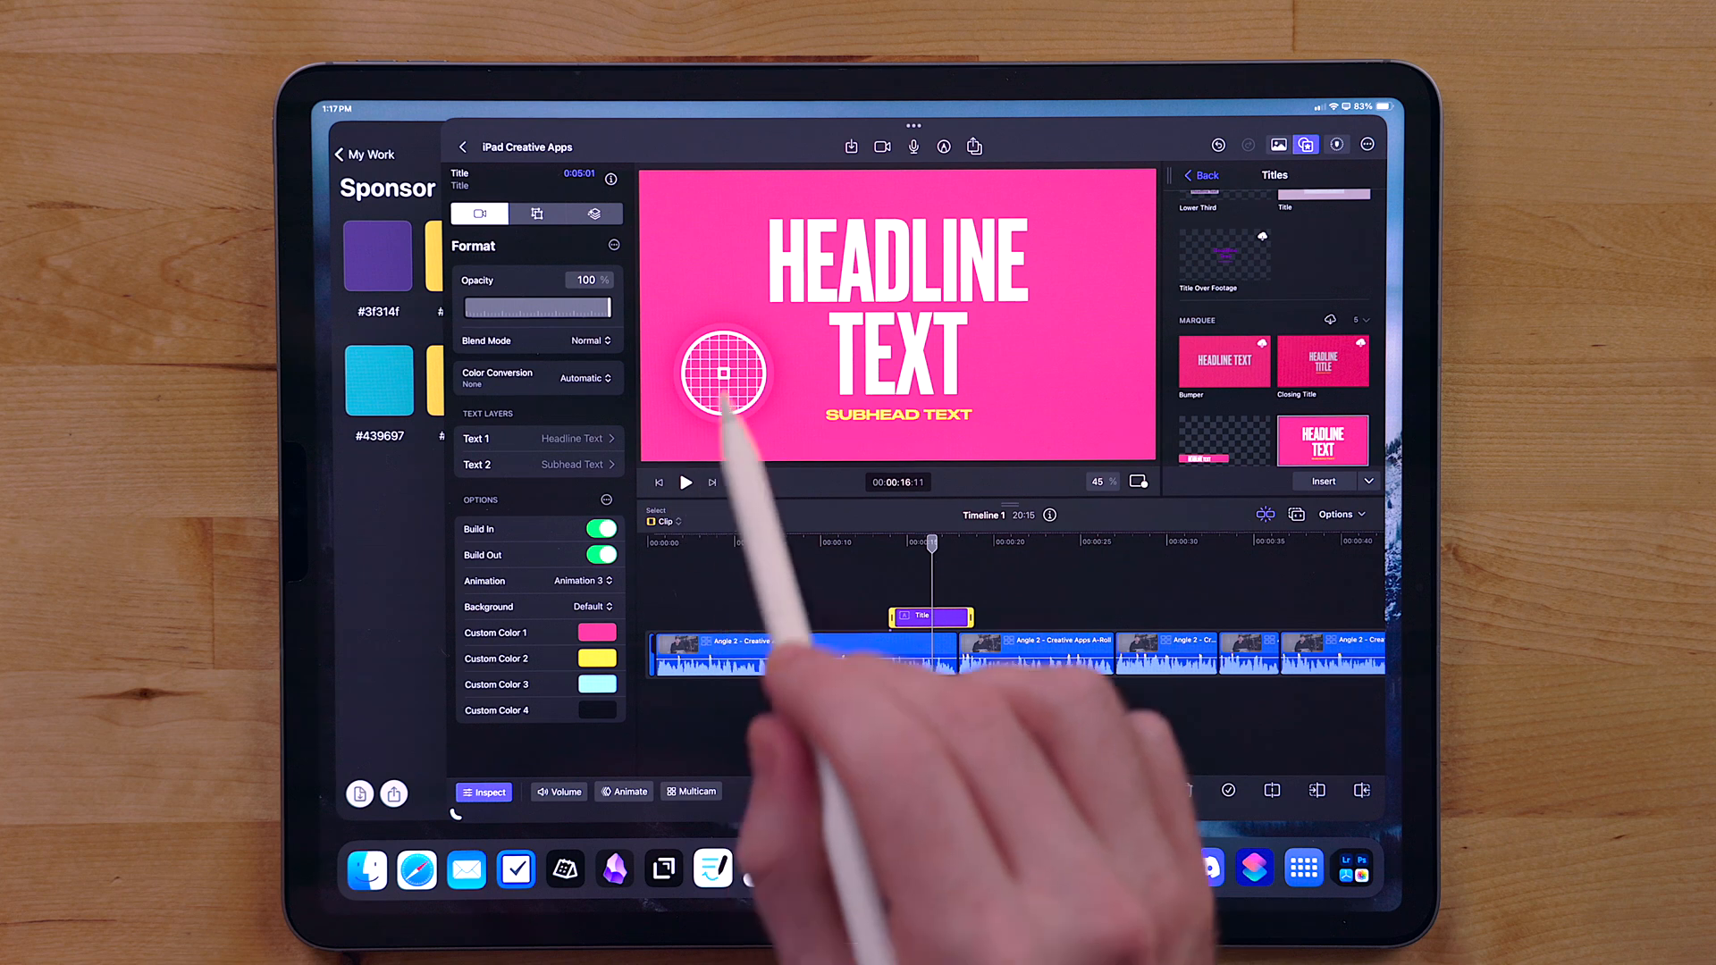
Step: Sample Pastel's purple for Custom Color 1 and its yellow for Custom Color 2 with the eyedropper
left_click(597, 633)
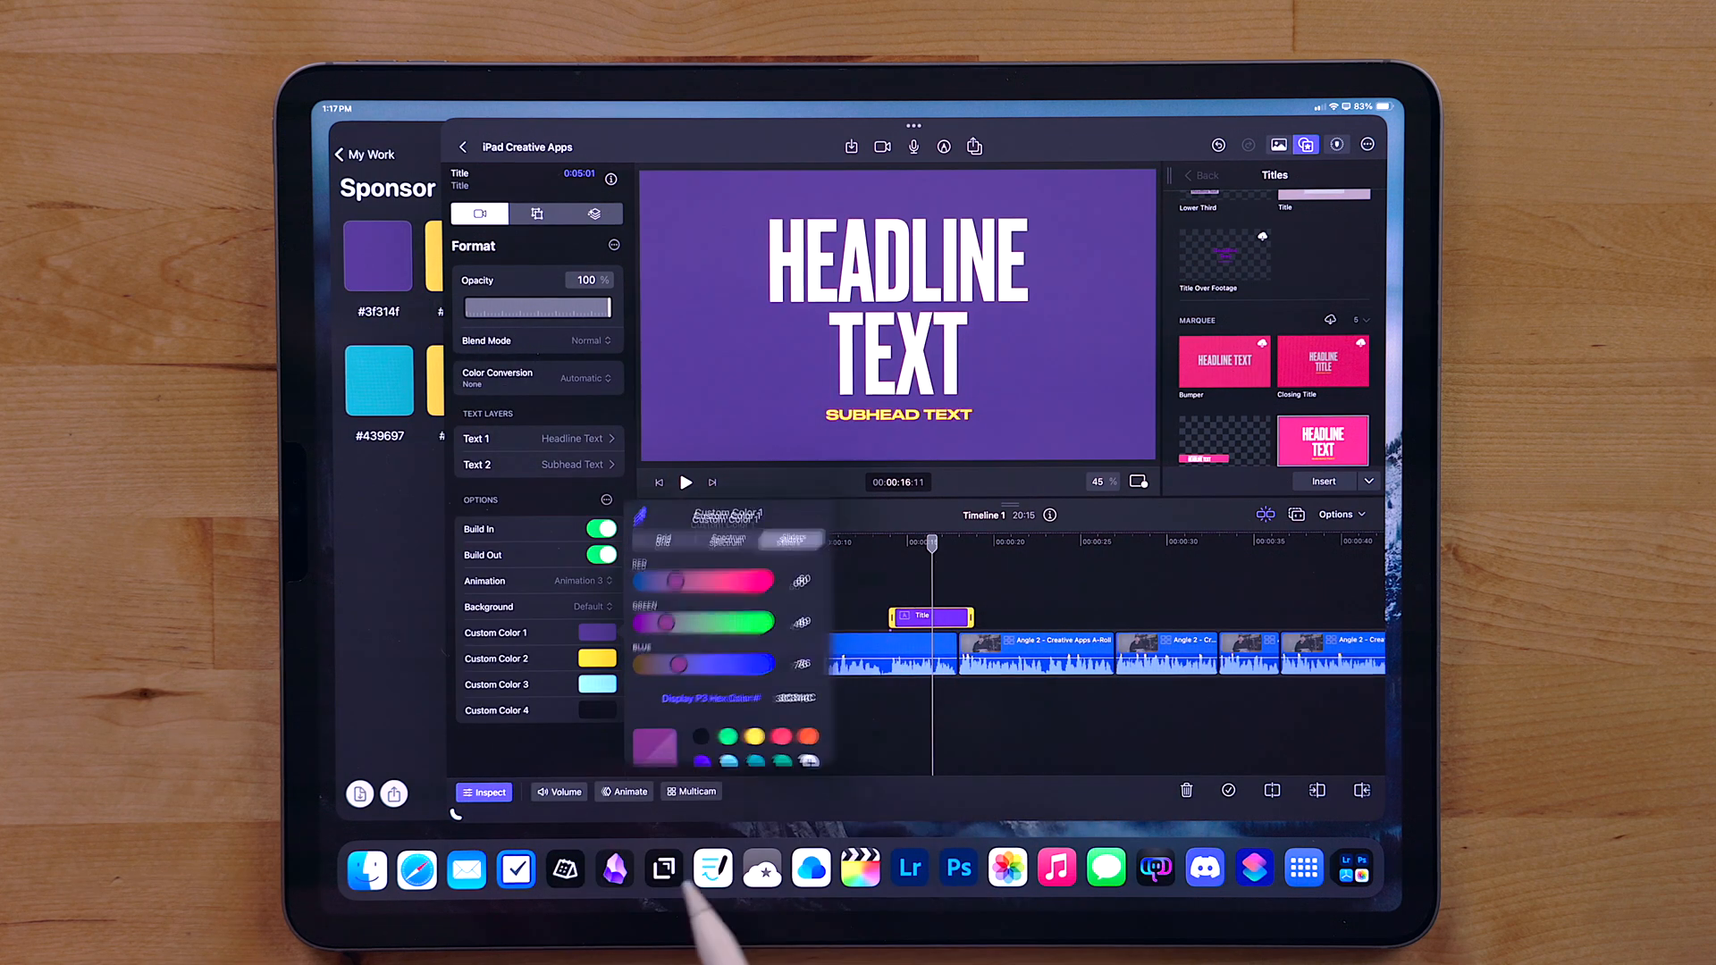
left_click(801, 527)
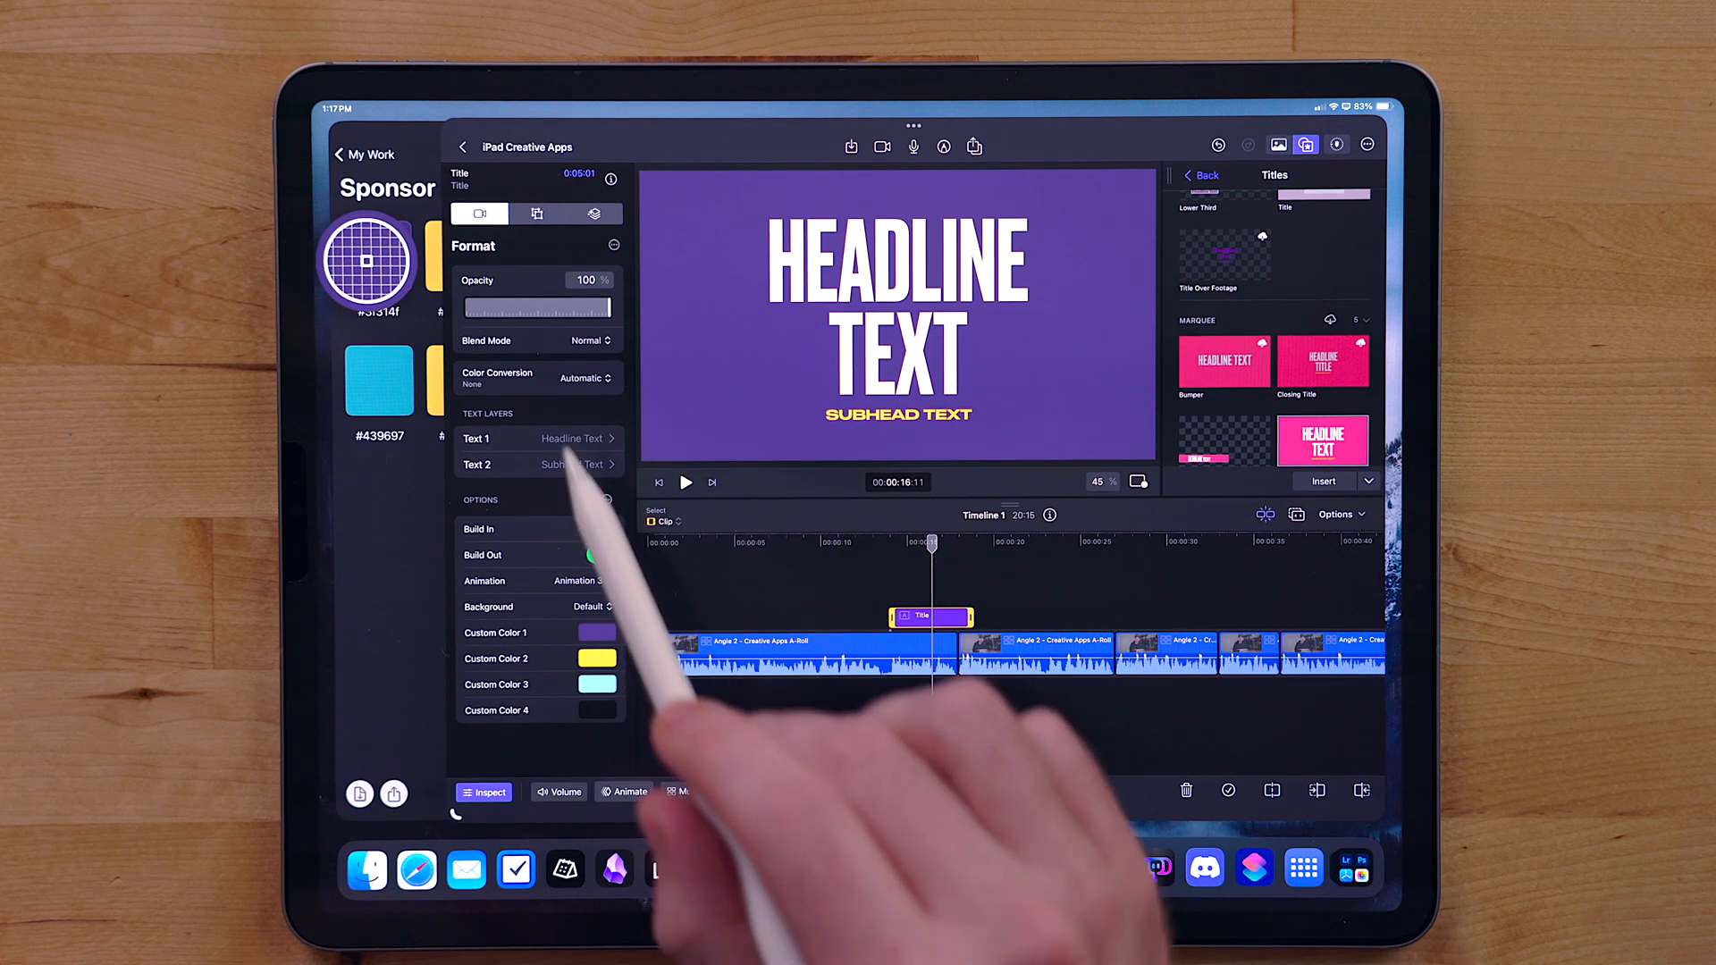
left_click(599, 658)
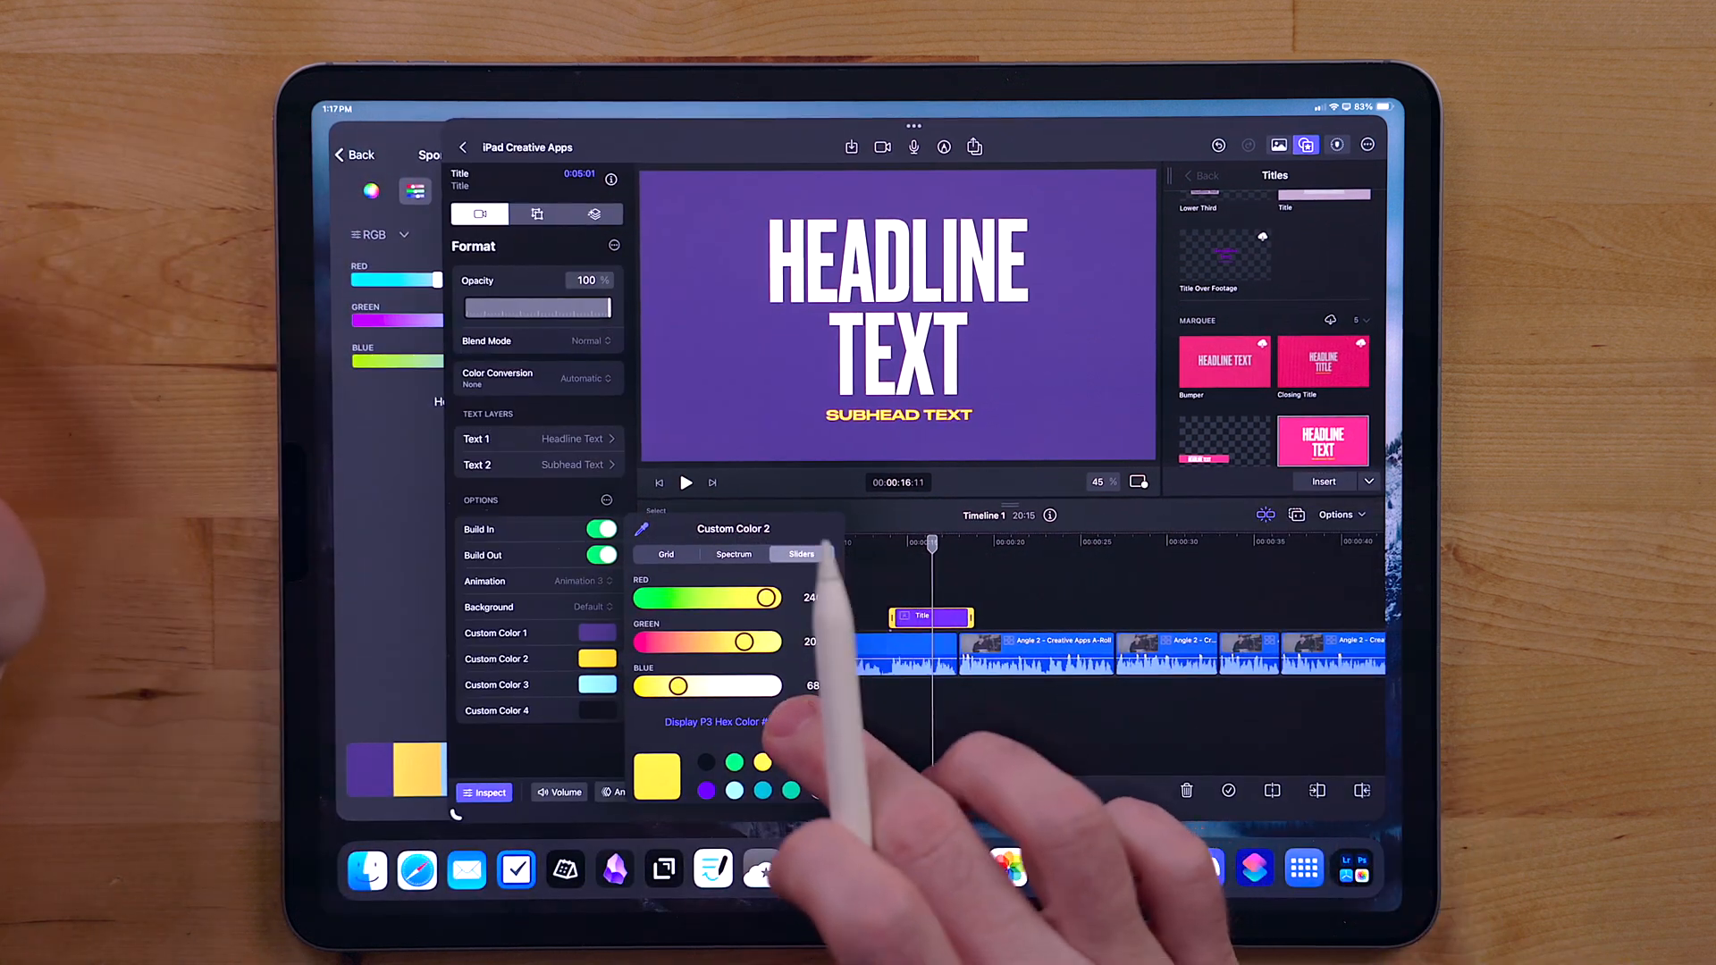
left_click(715, 720)
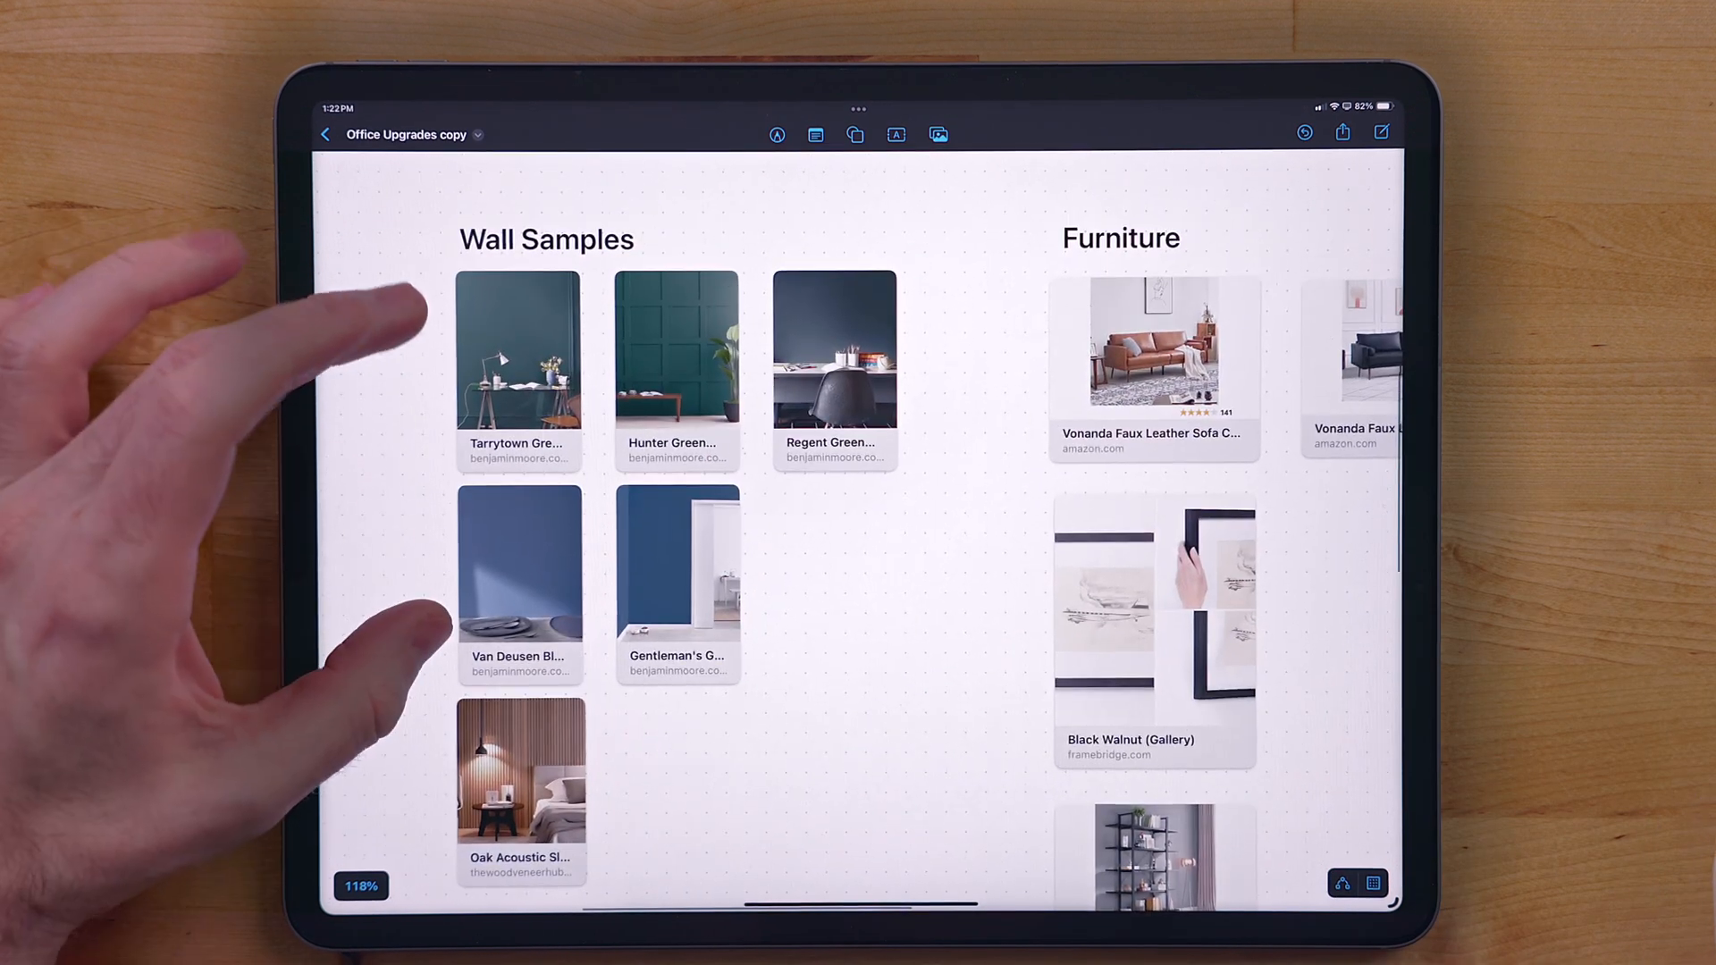
Step: Scroll down the Hunter Green paint sample web page in Safari
scroll("down", 3)
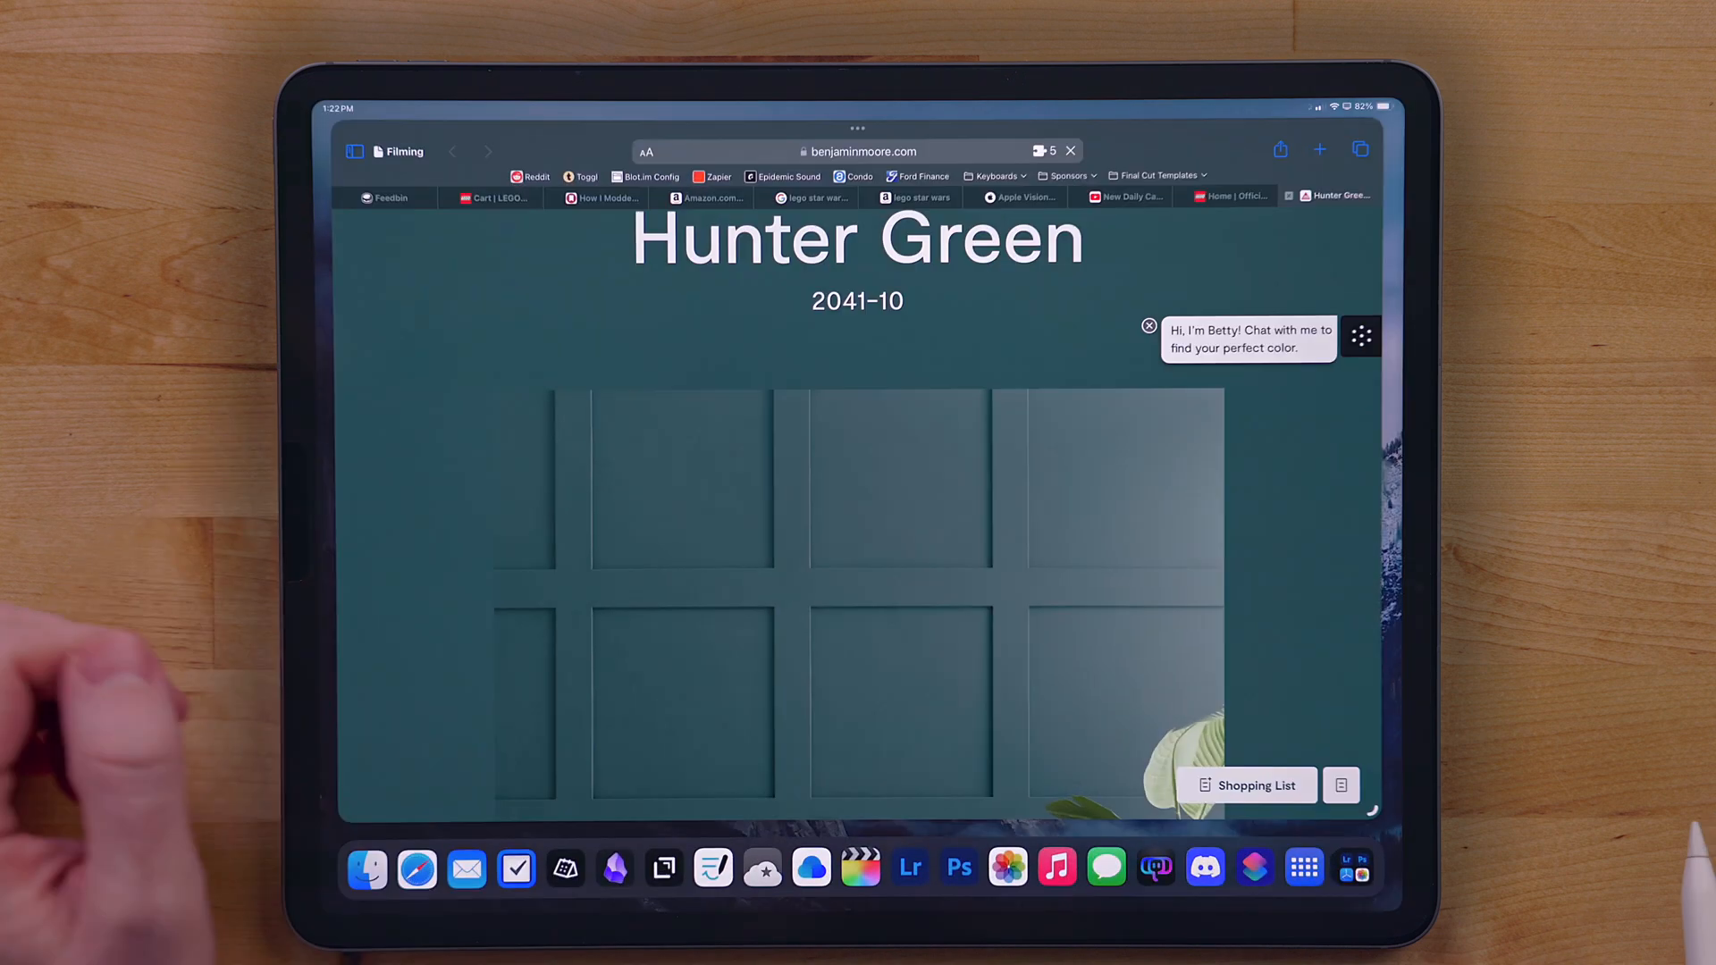
scroll("down", 3)
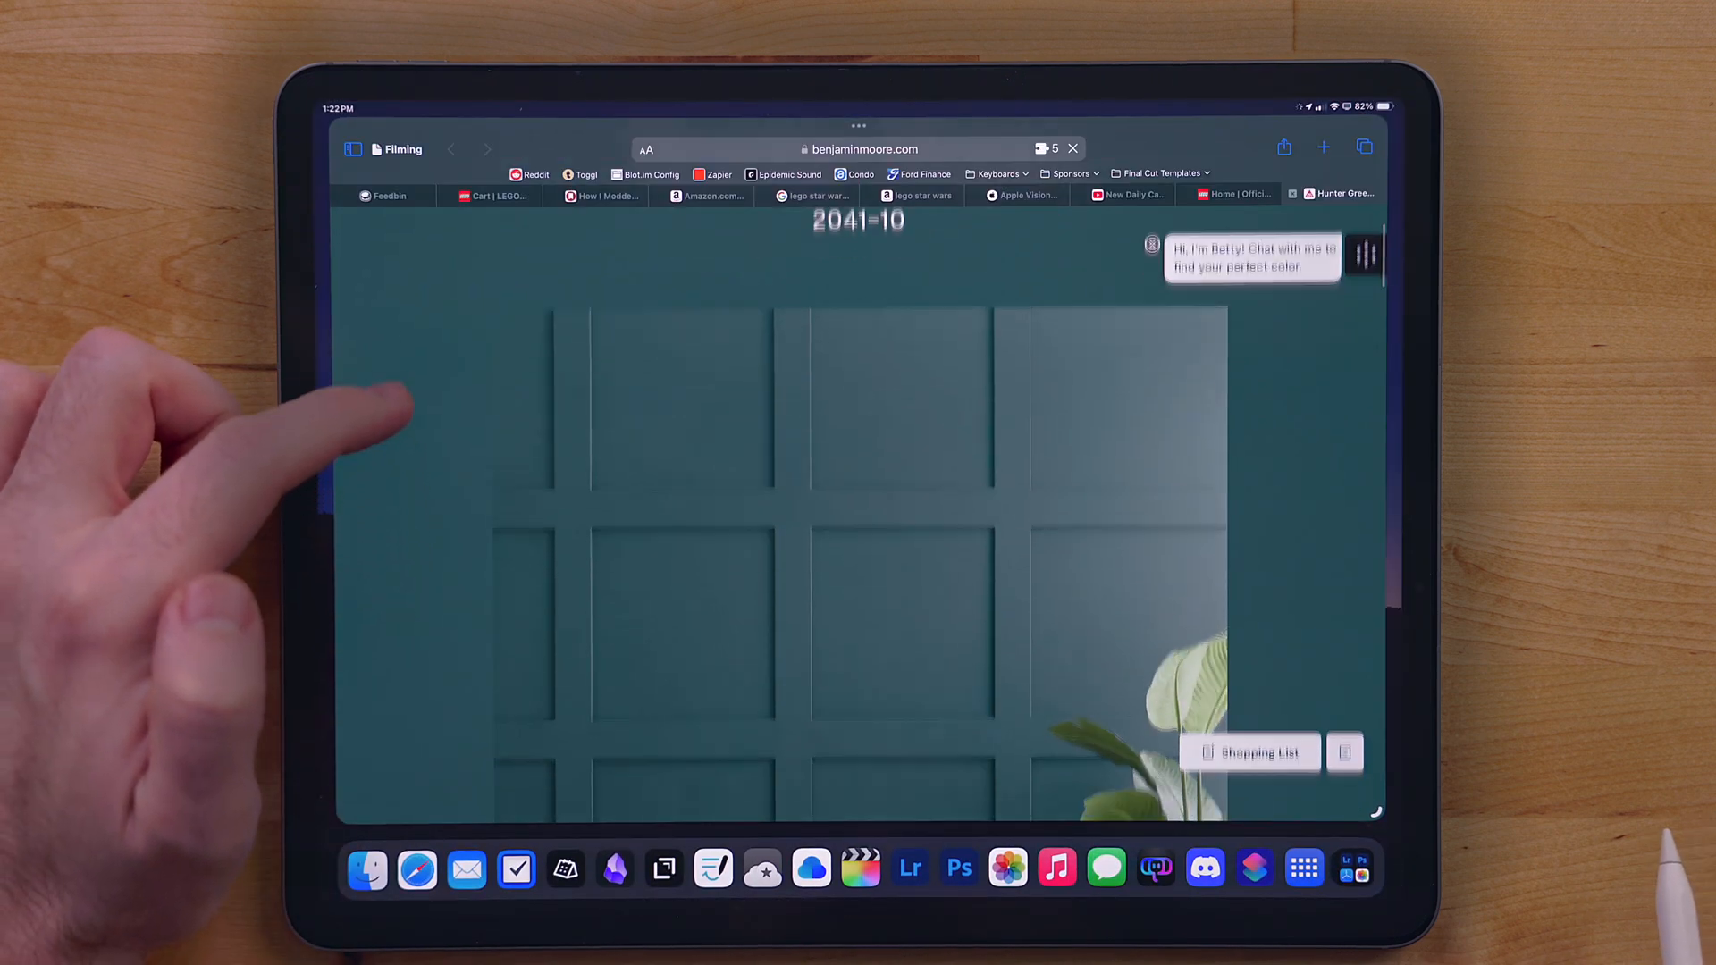